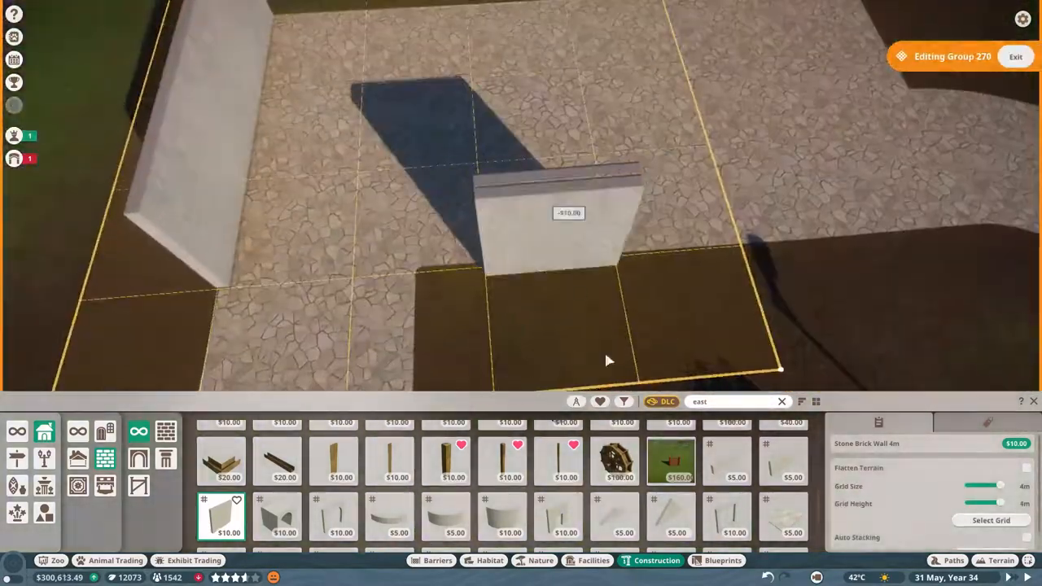
# Stand white wall and arch pieces on the paved area and lay the first Painted Clay Roof tiles.
pyautogui.click(333, 517)
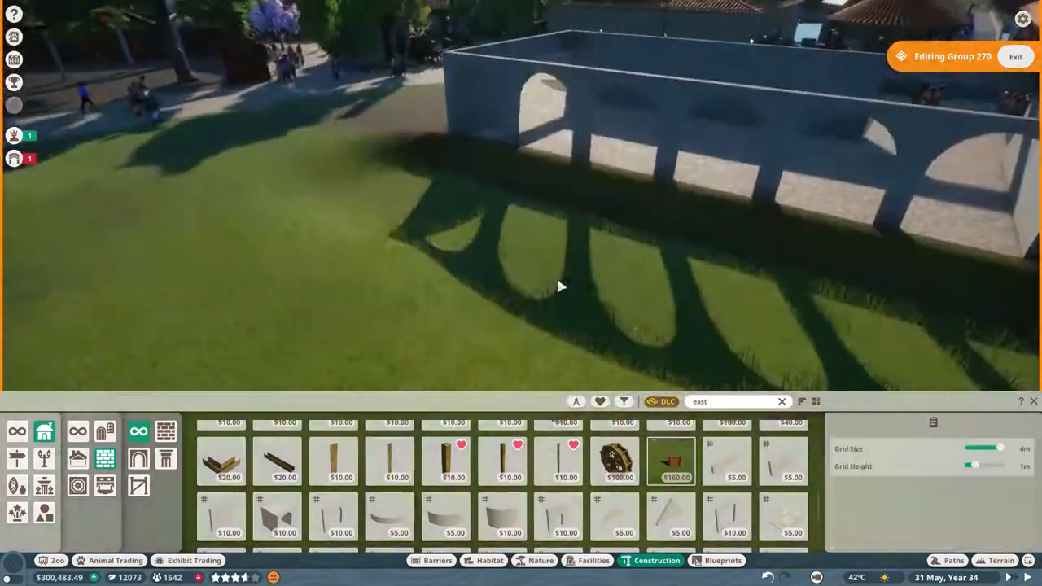
pyautogui.click(952, 560)
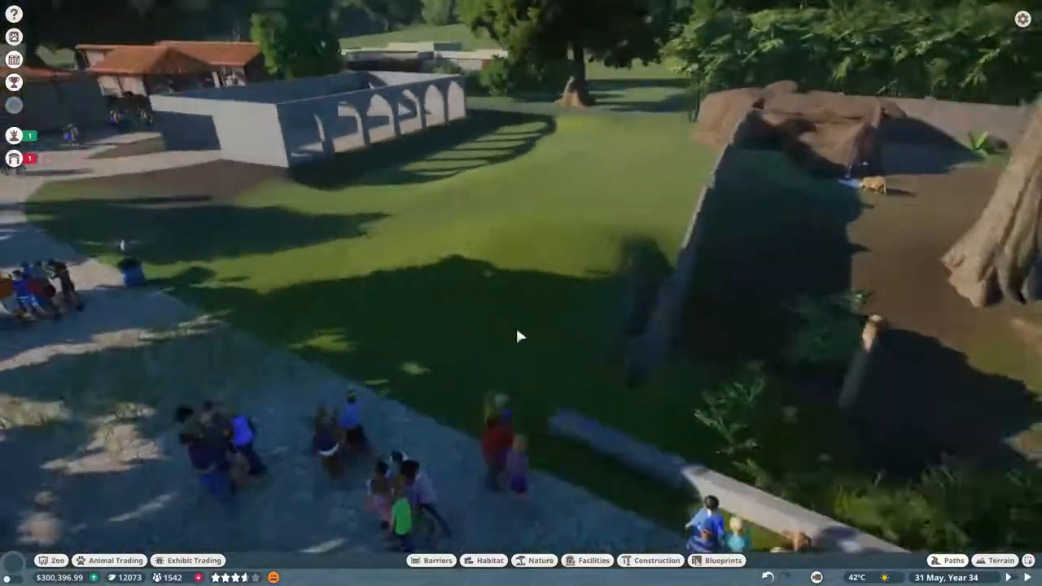
pyautogui.click(999, 560)
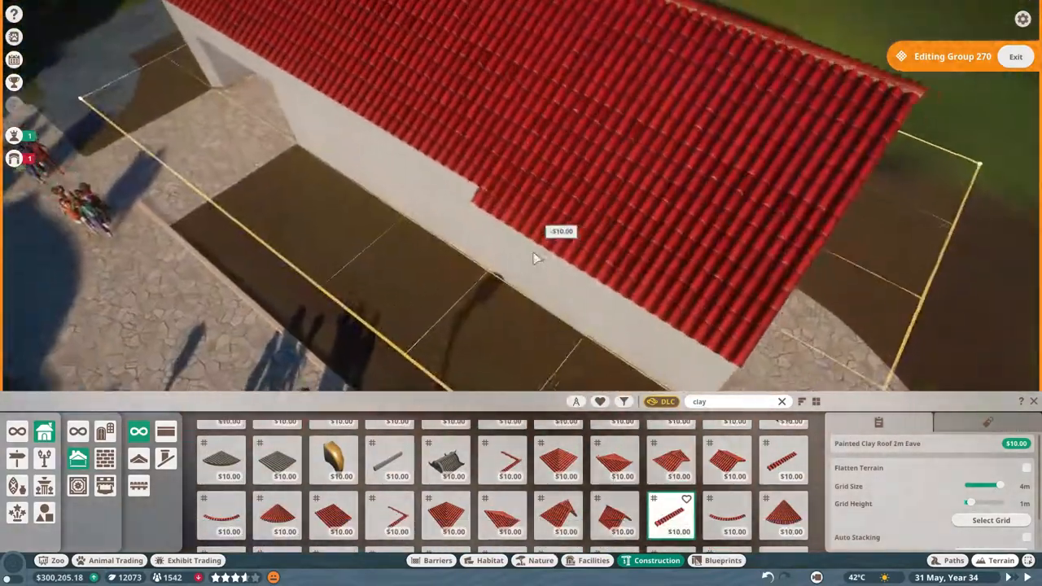
# Complete the red tile roof with its edge eaves and frame the doorway with East Asia timber posts and a beam.
pyautogui.moveTo(521, 244); pyautogui.dragTo(537, 147)
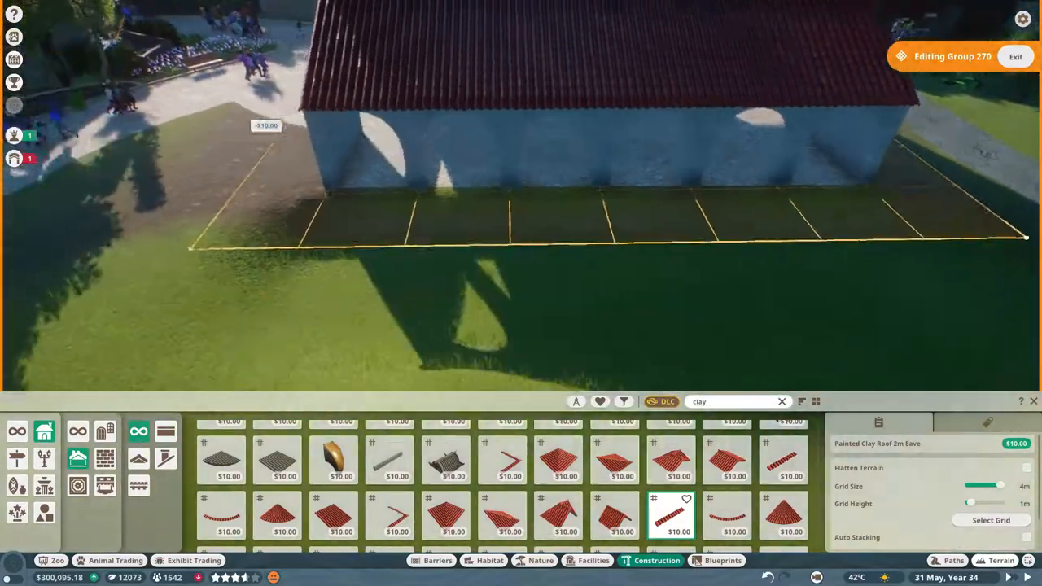
pyautogui.click(595, 560)
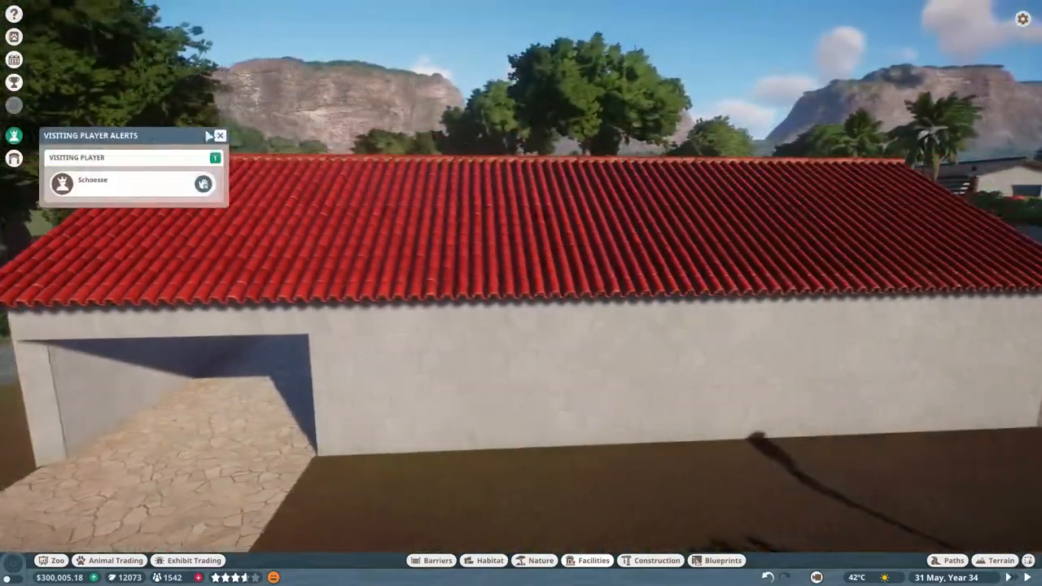
pyautogui.click(656, 560)
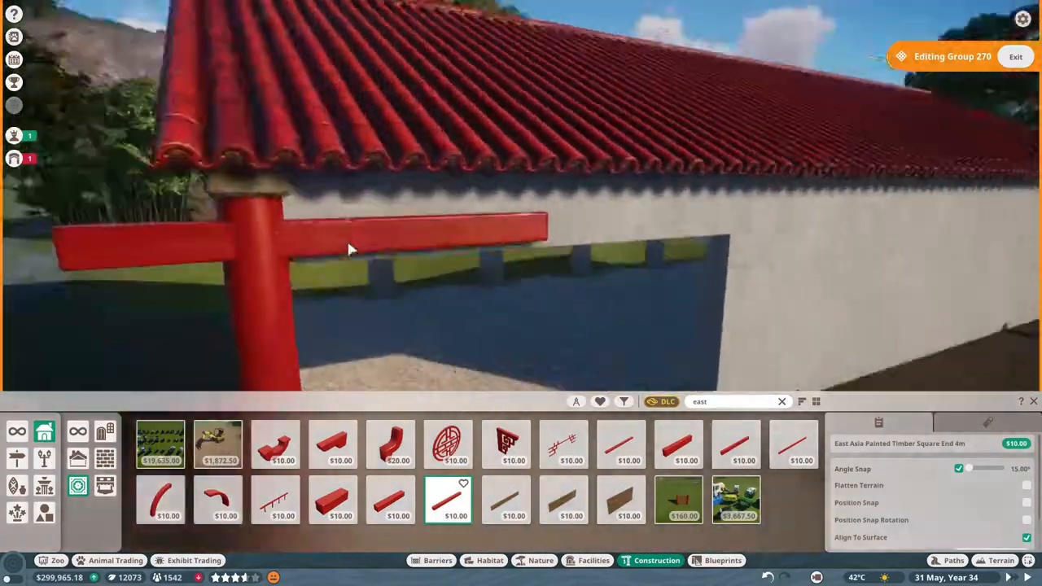
pyautogui.click(390, 500)
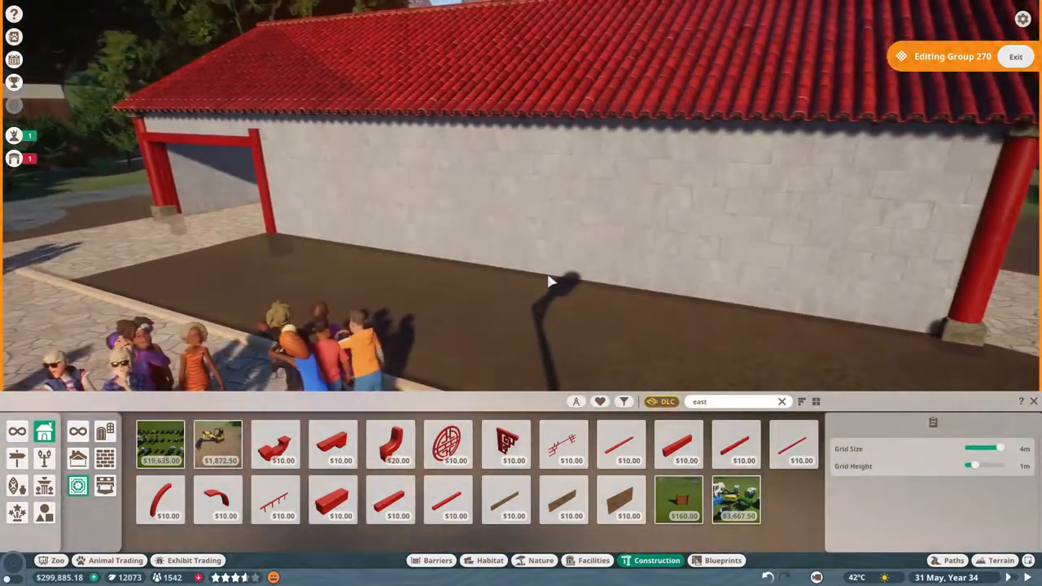
# Close the Chinese Pangolin zoopedia page and start the first fence segment beside the building.
pyautogui.press('Escape')
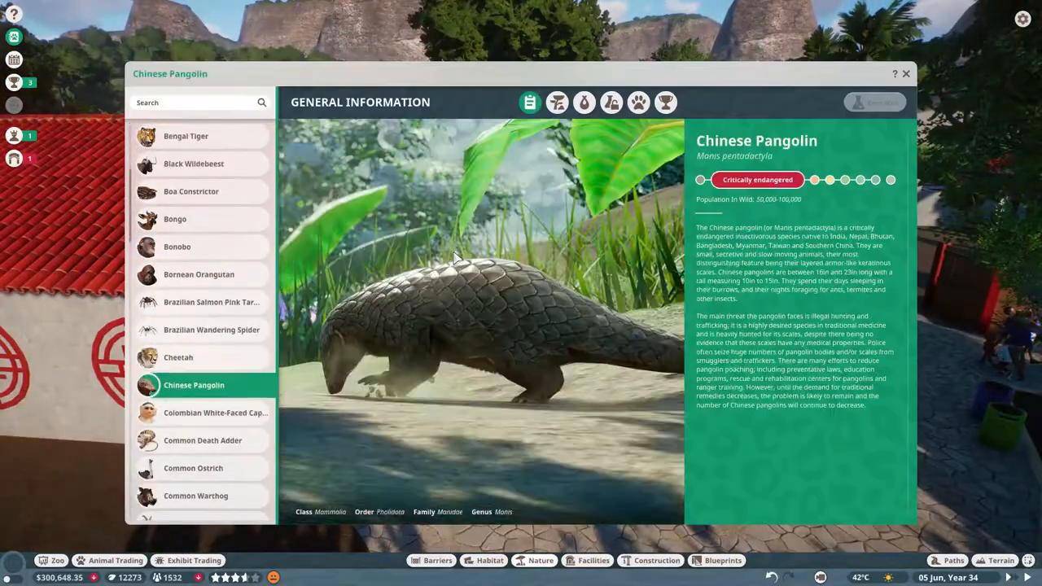
pyautogui.click(905, 74)
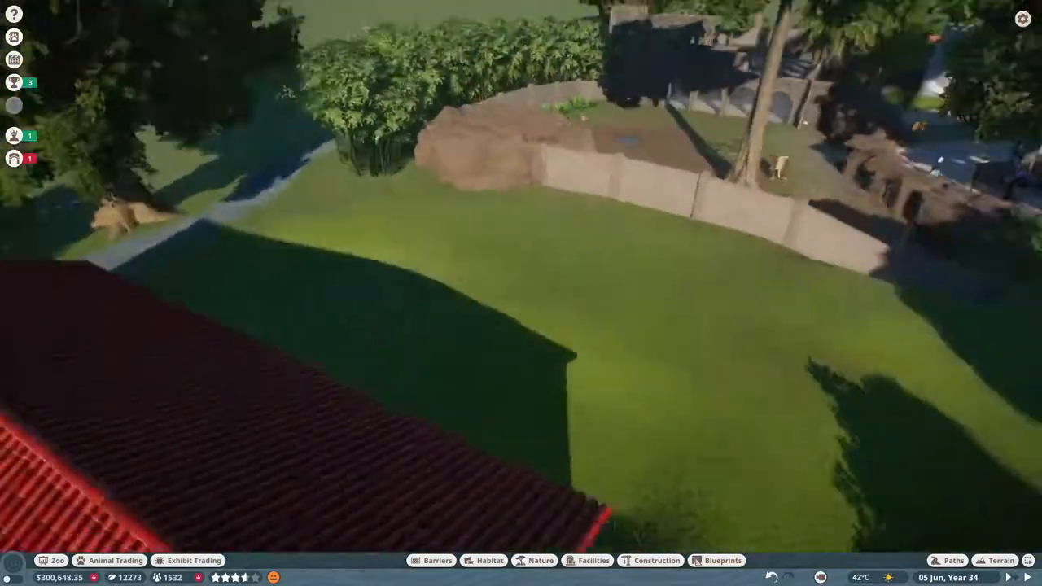
pyautogui.click(436, 560)
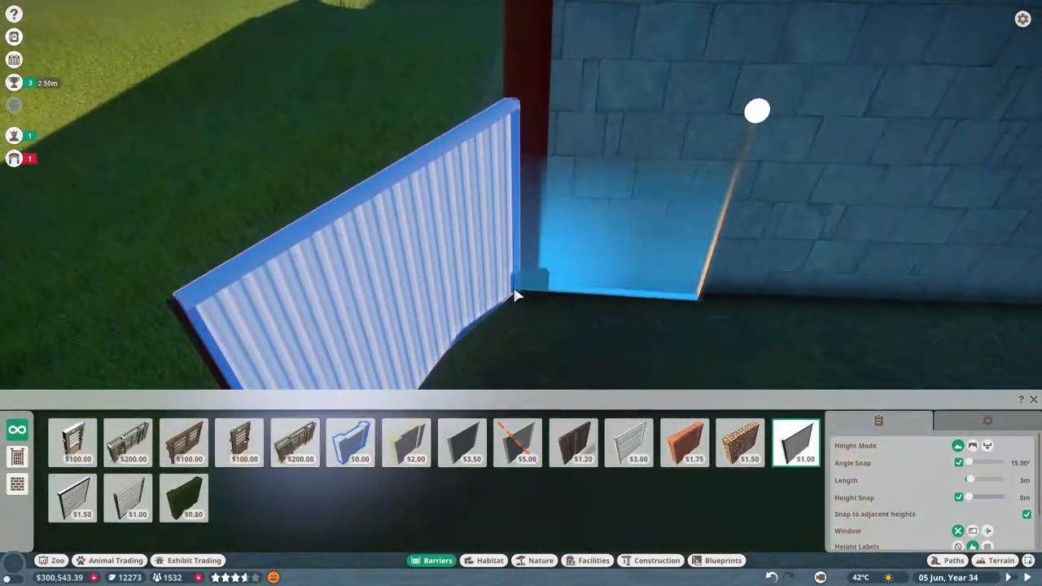
# Glaze the arched openings and continue the fence sections, repositioning pieces beside the building.
pyautogui.click(656, 560)
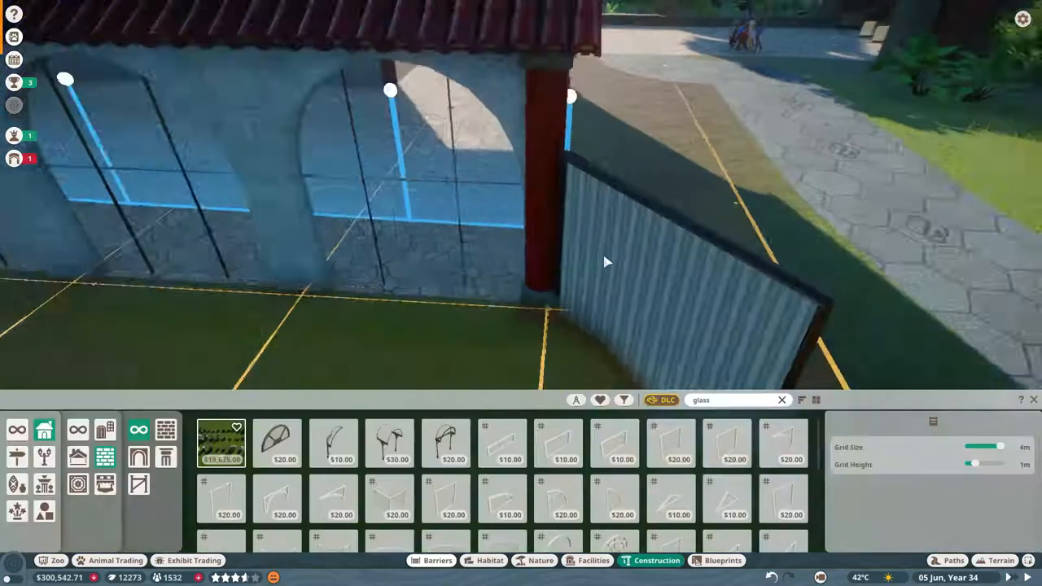
pyautogui.click(436, 561)
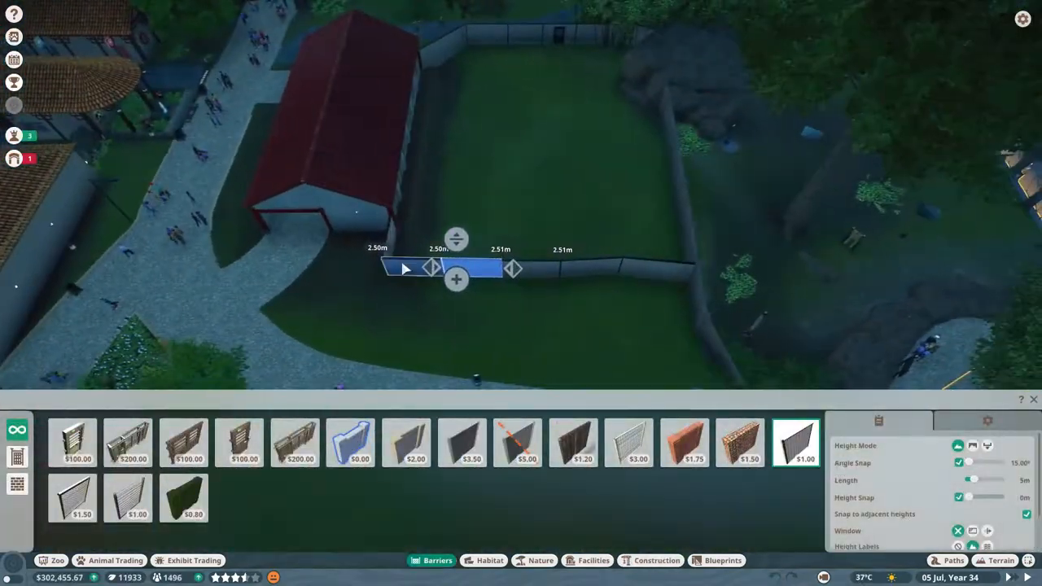
pyautogui.click(999, 560)
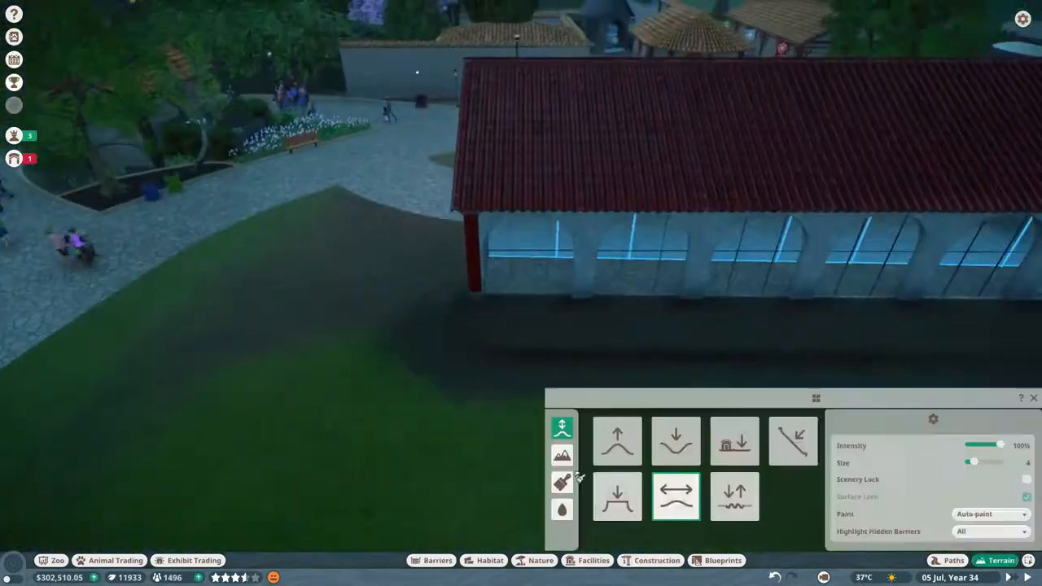
pyautogui.click(733, 442)
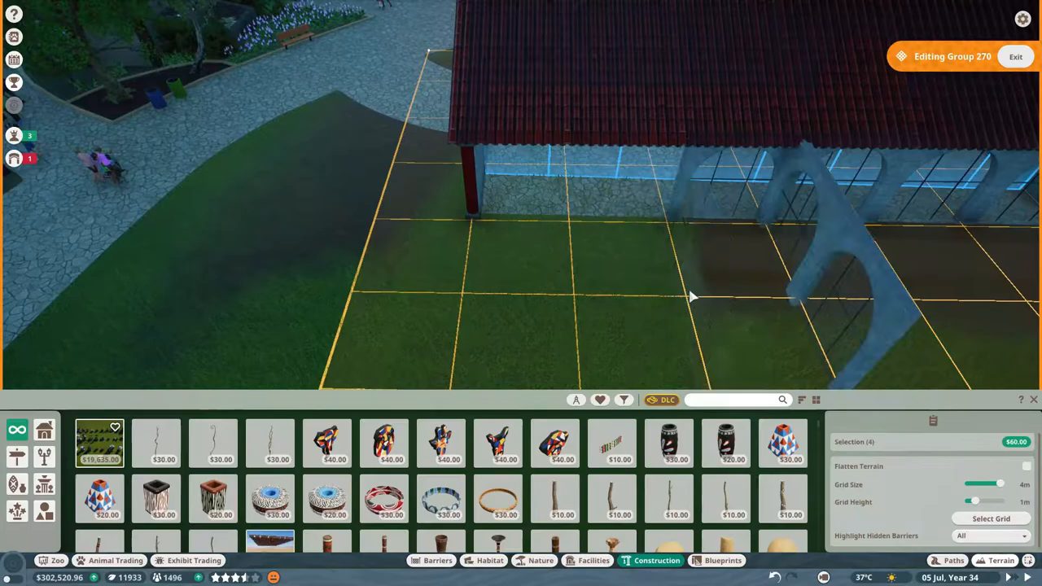
pyautogui.moveTo(692, 296); pyautogui.dragTo(497, 318)
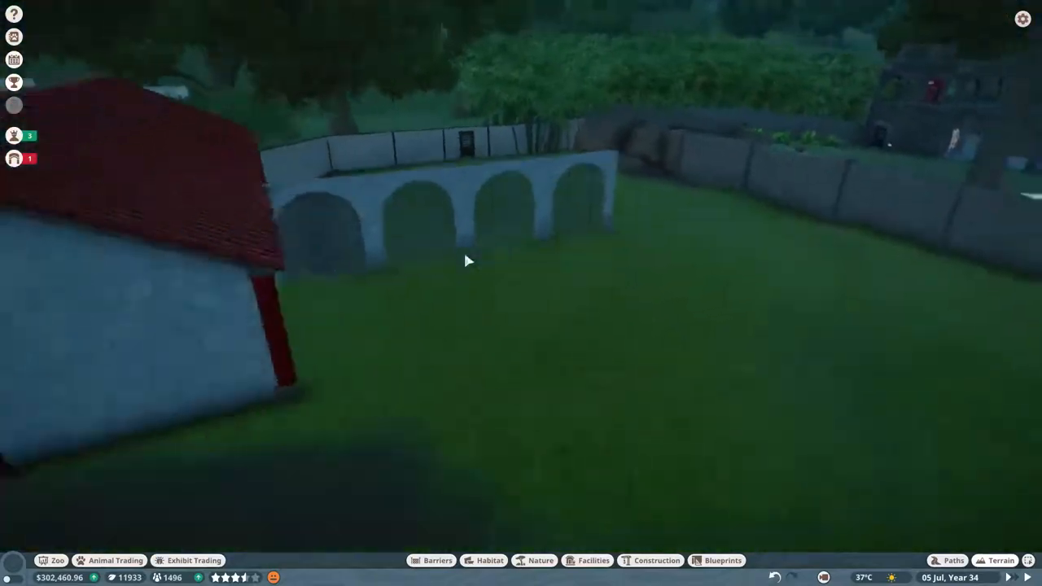
pyautogui.click(656, 560)
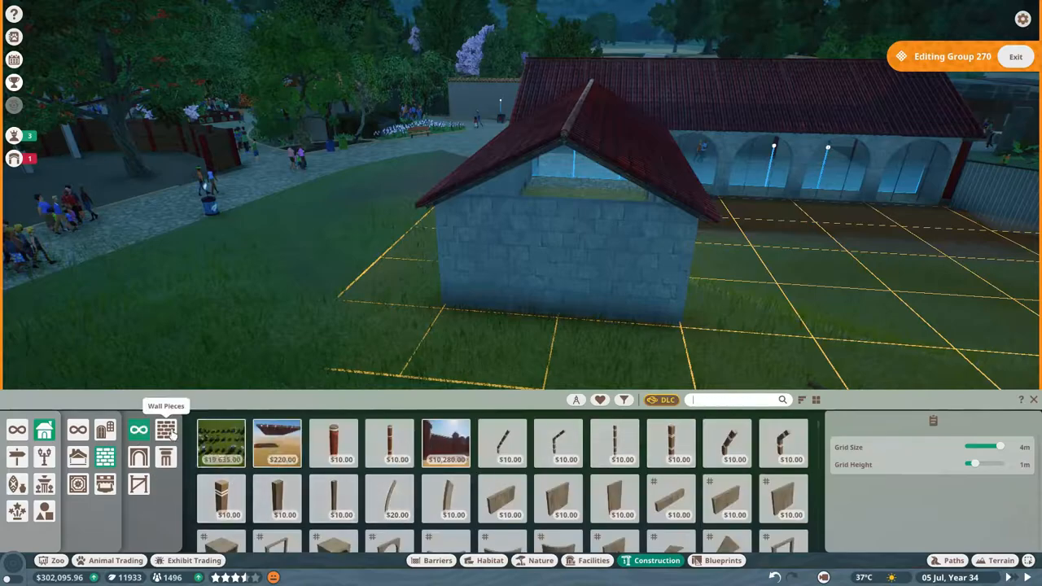
# Add a small brick outbuilding beside the hall and flatten the ground next to it.
pyautogui.write('brick')
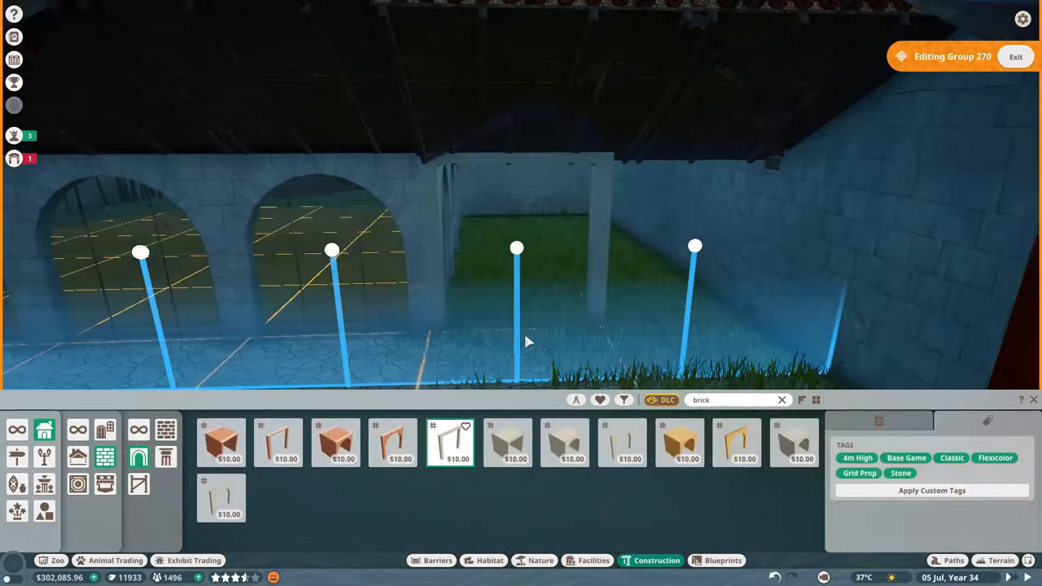
pyautogui.click(1016, 56)
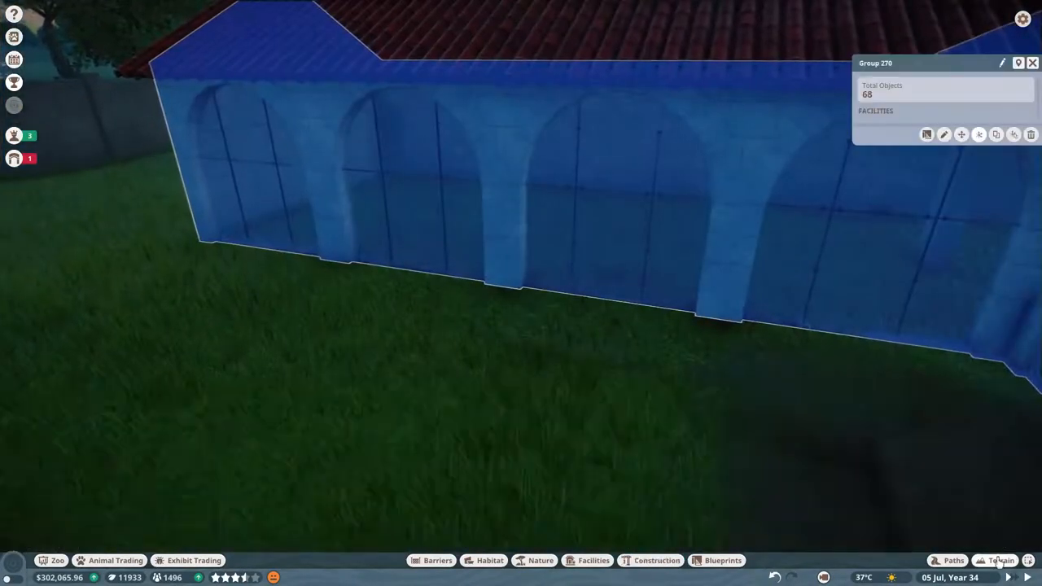
pyautogui.click(1003, 560)
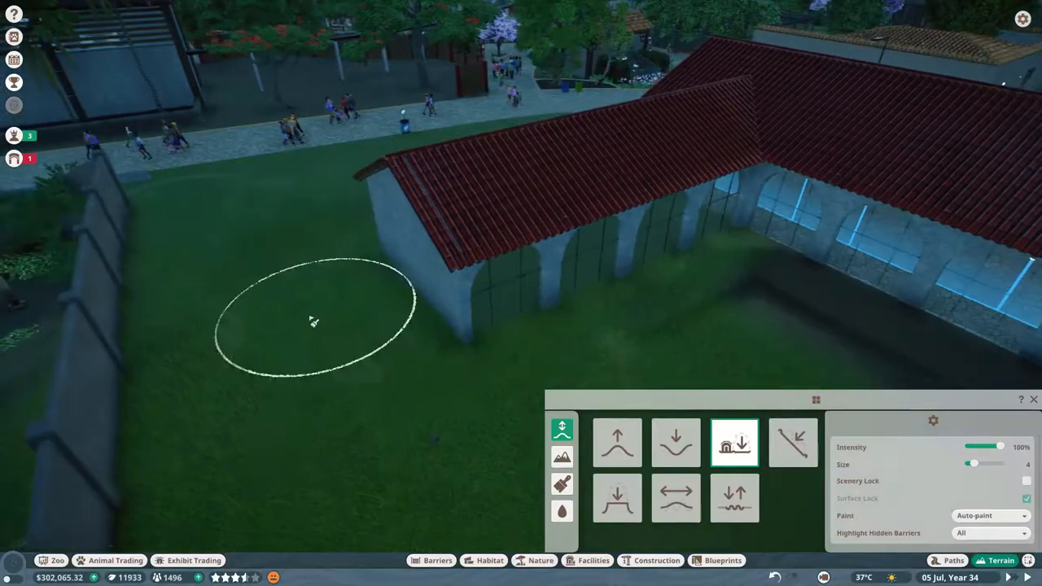
pyautogui.click(953, 560)
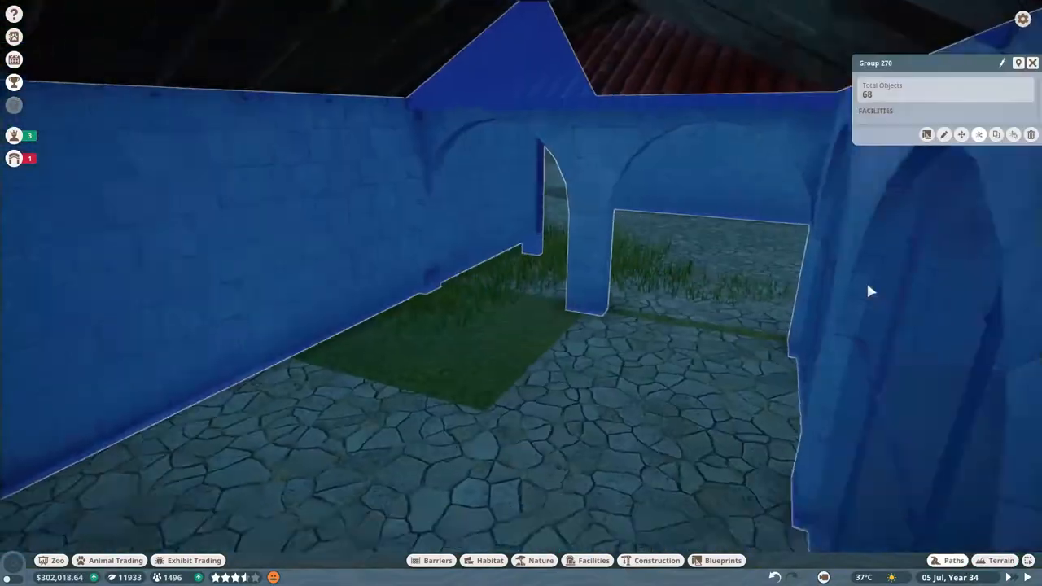
# Finish the limestone floor tiles inside the hall and set a large rock against the outer wall.
pyautogui.click(436, 560)
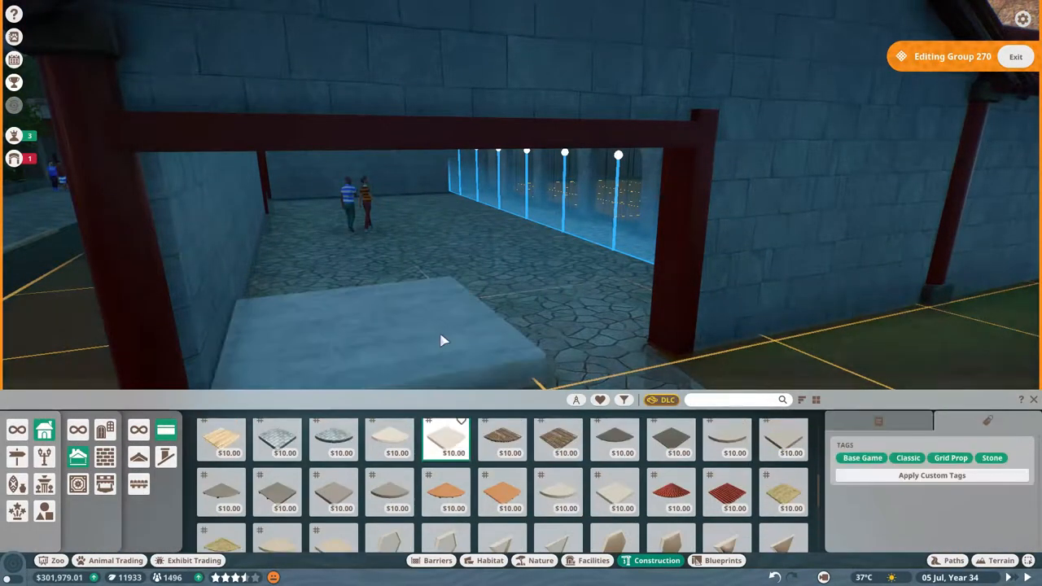
pyautogui.write('lim')
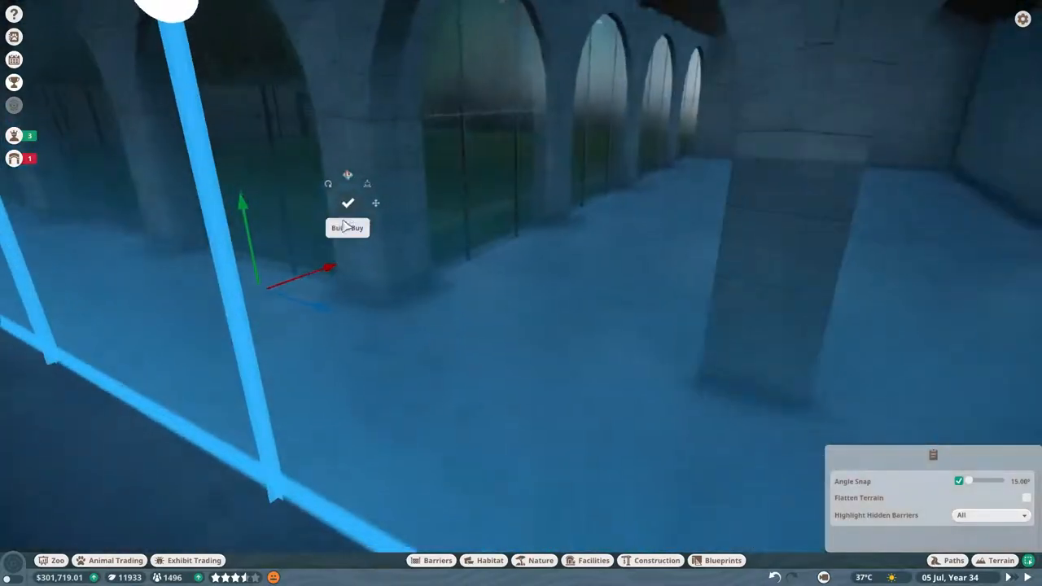
pyautogui.click(437, 560)
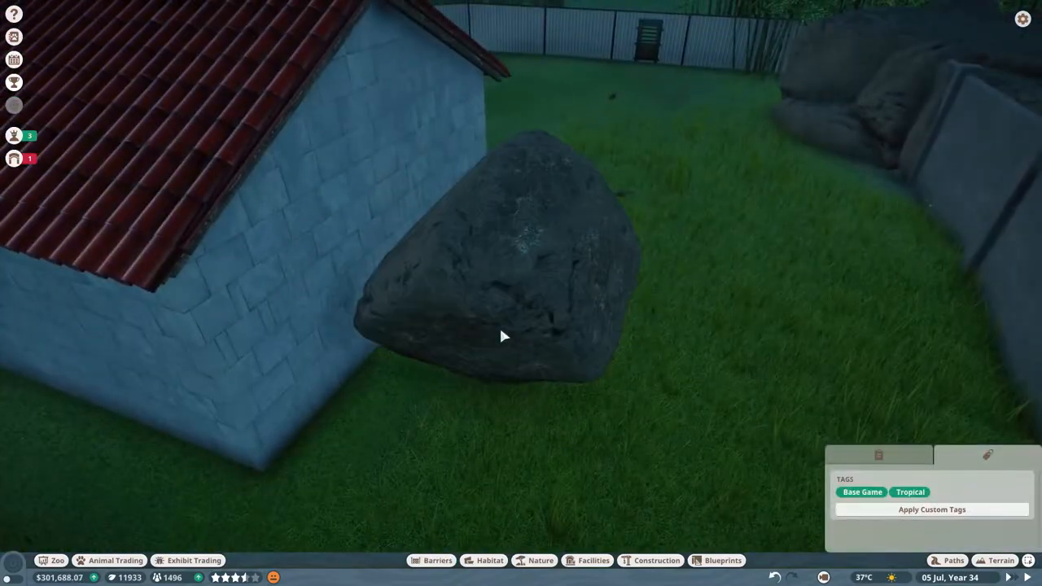
# Ring the octagonal bed with tropical rocks, strangler fig roots and low bamboo ground cover.
pyautogui.click(540, 560)
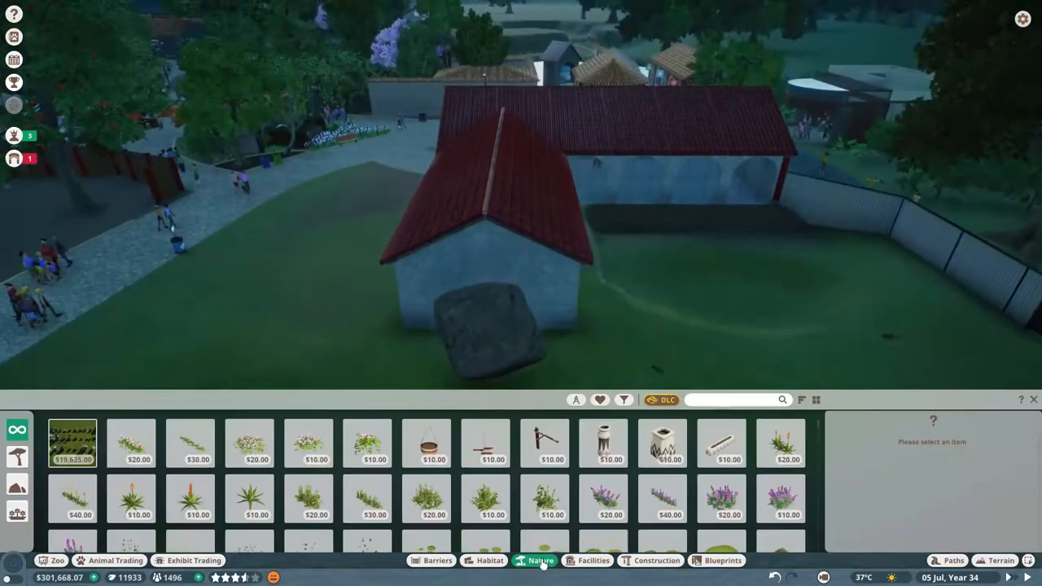
pyautogui.write('tropical')
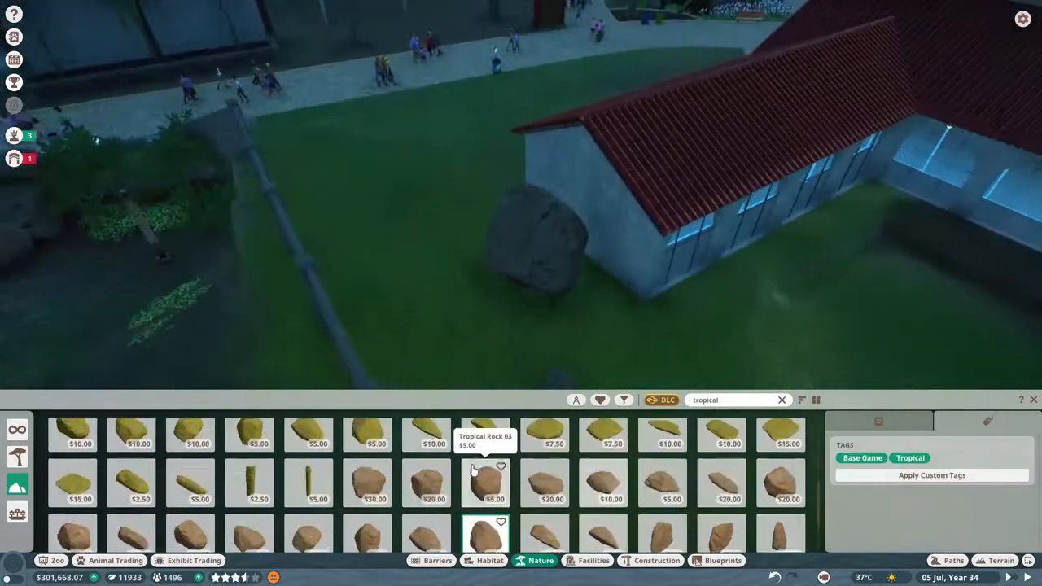
pyautogui.click(781, 482)
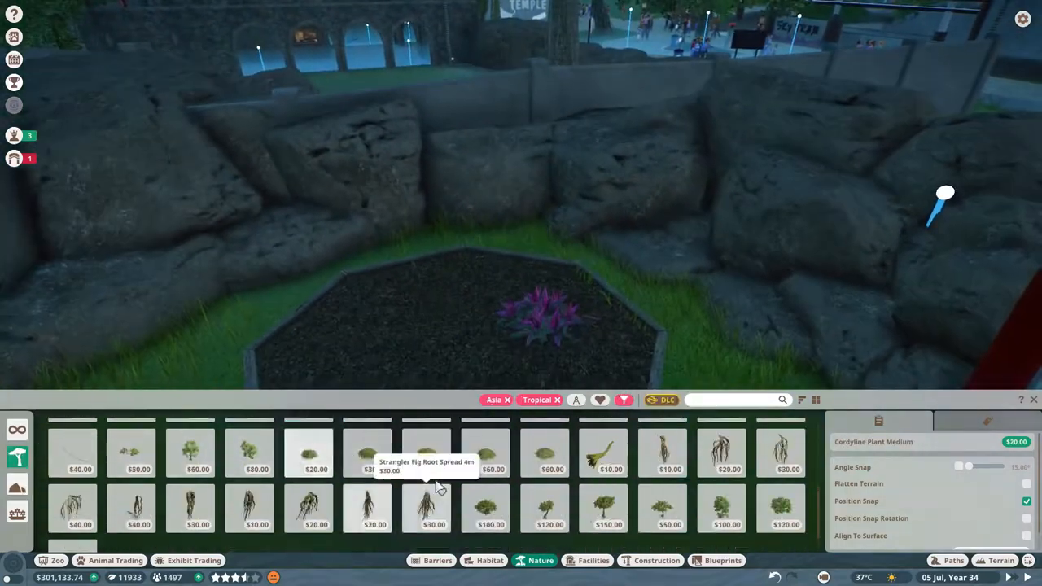
pyautogui.click(375, 453)
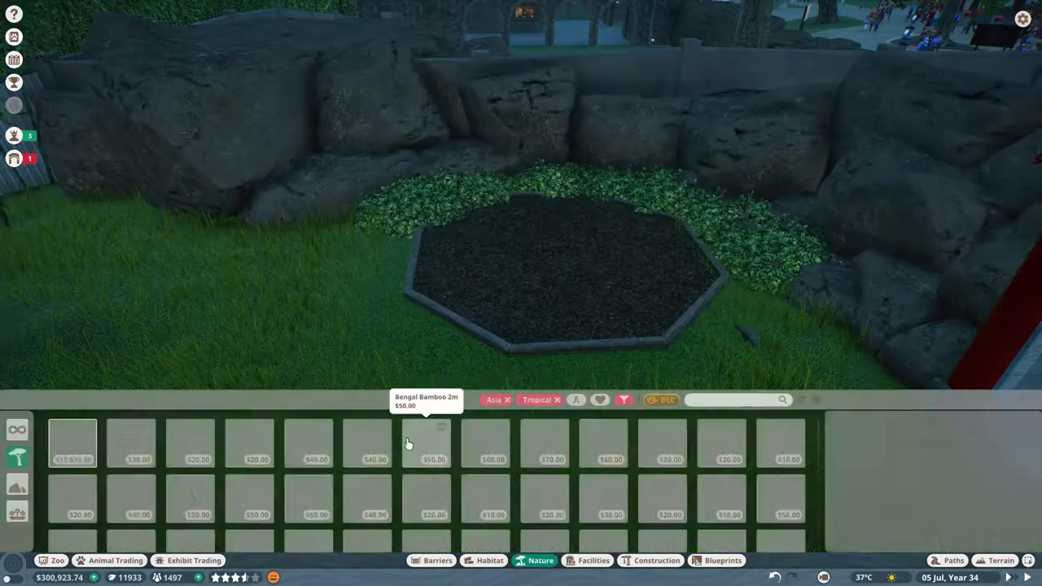
pyautogui.click(1003, 560)
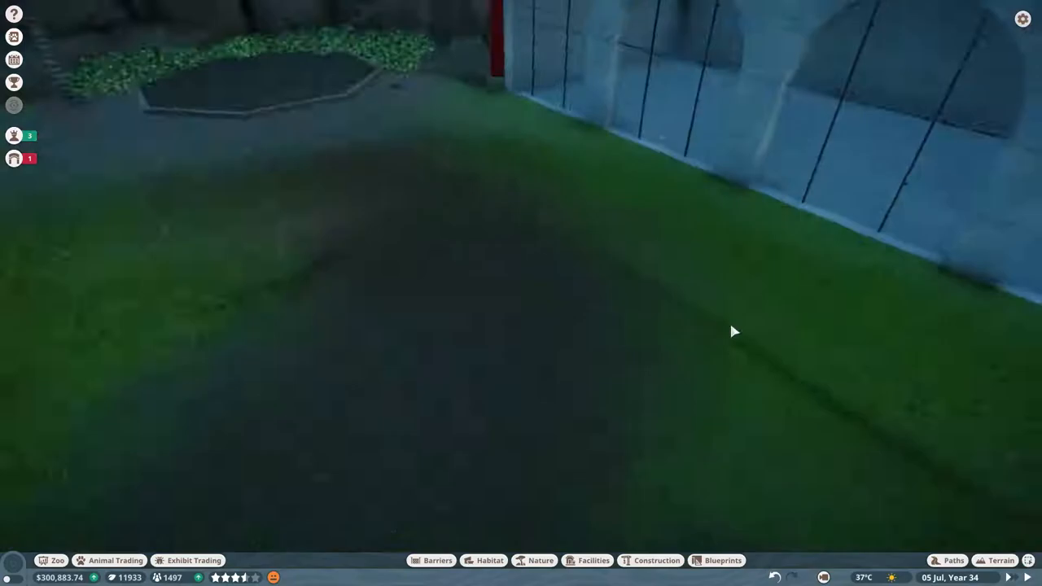
# Flatten the ground and stack large flat tropical rocks into an overhang slab.
pyautogui.click(1000, 560)
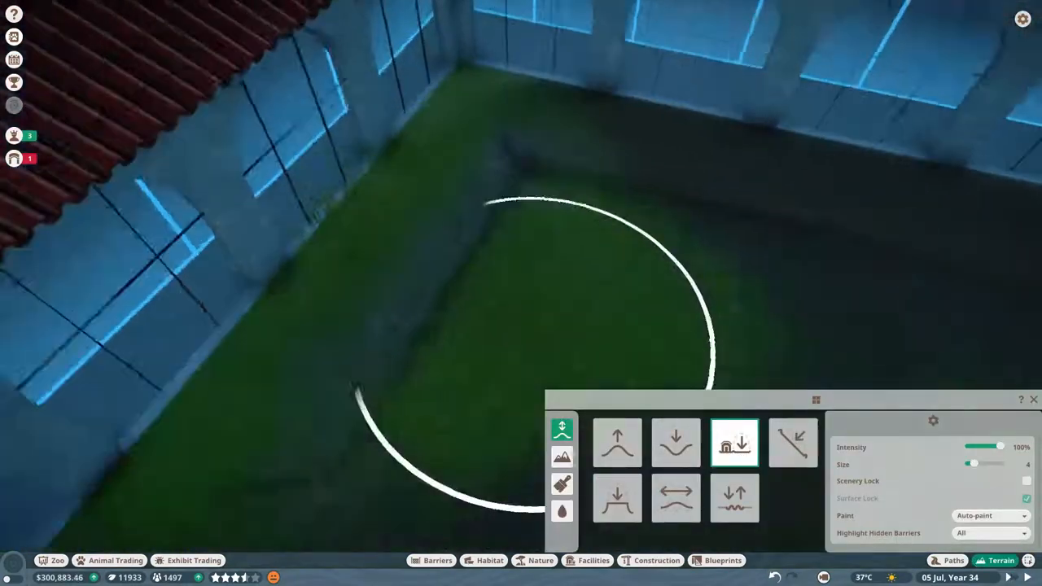
pyautogui.click(541, 560)
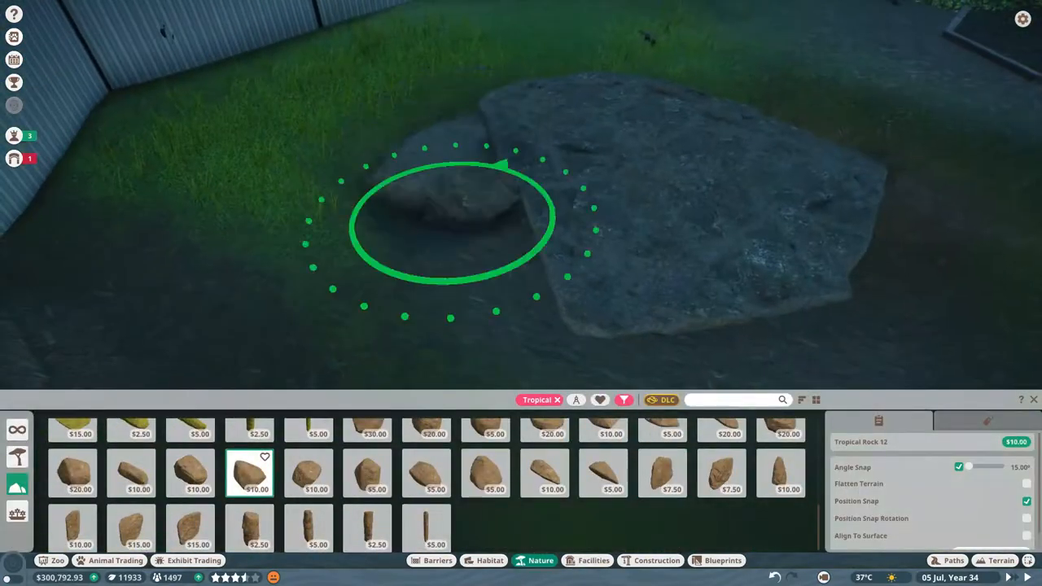
pyautogui.click(368, 474)
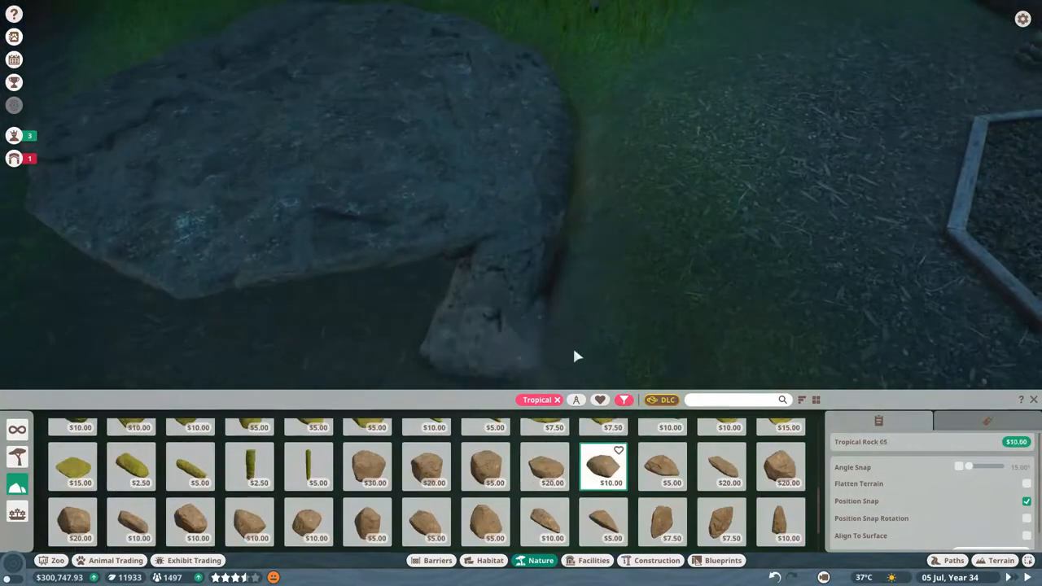
pyautogui.click(544, 466)
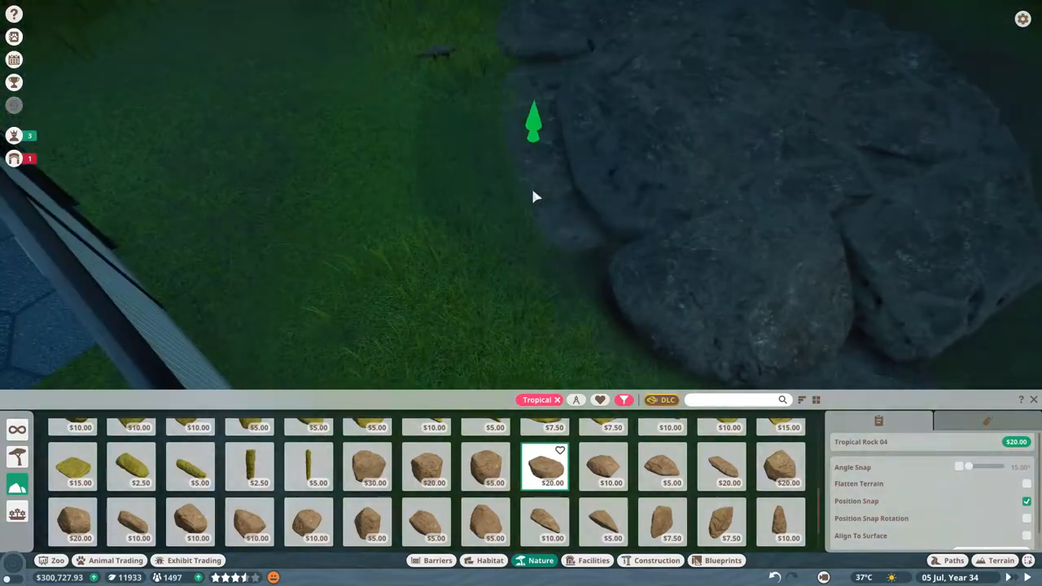
pyautogui.click(543, 521)
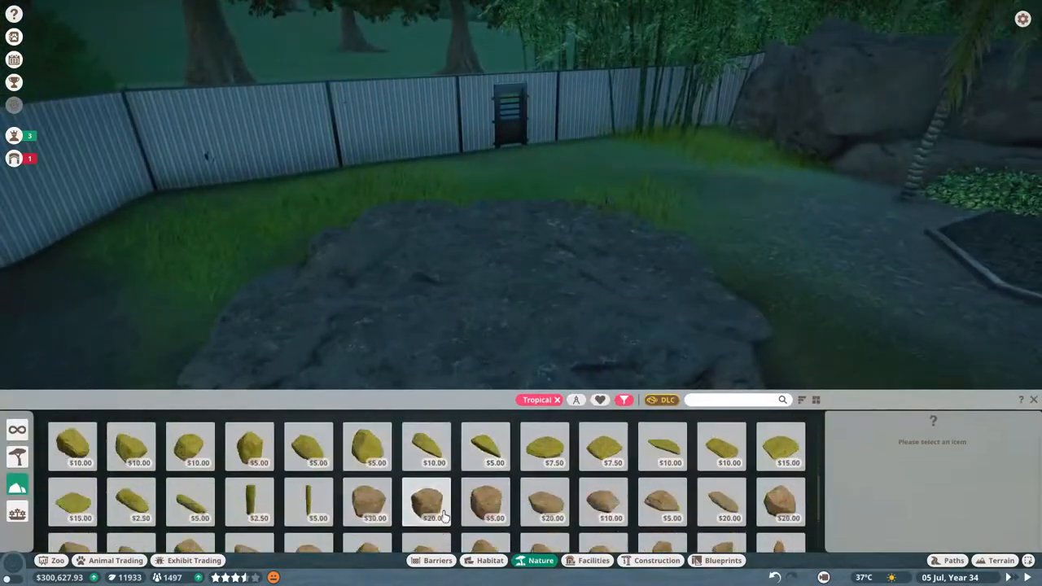
pyautogui.click(602, 501)
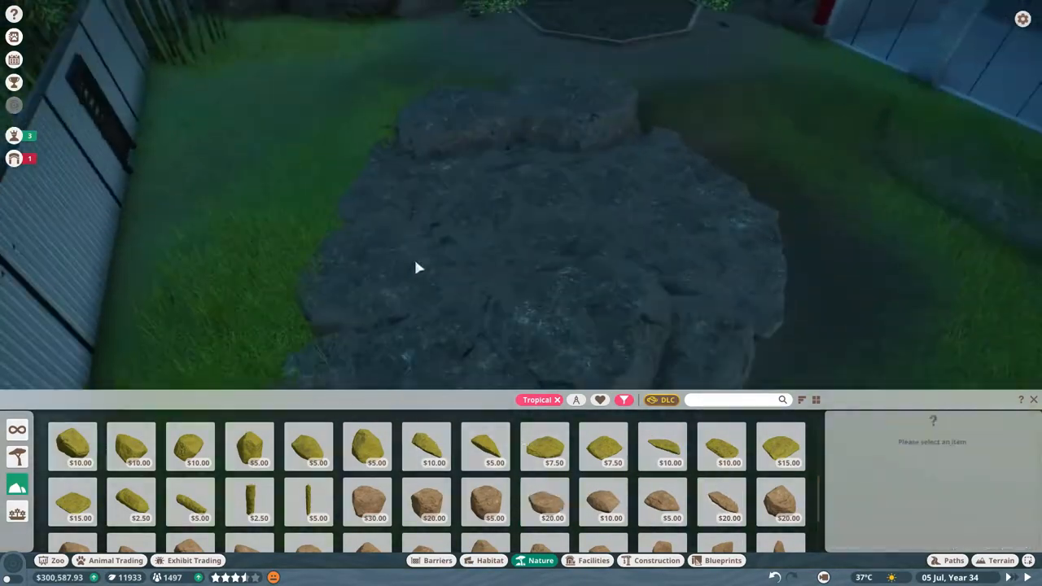
pyautogui.click(593, 560)
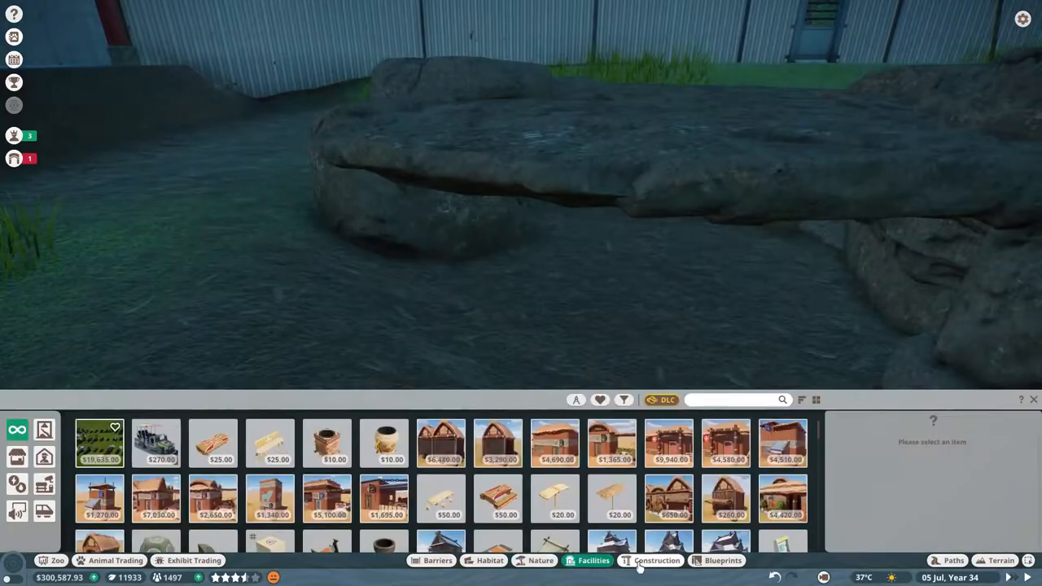
# Place Habitat Bedding Small under the overhang, smooth the terrain and check hard shelter reads 100%.
pyautogui.click(490, 560)
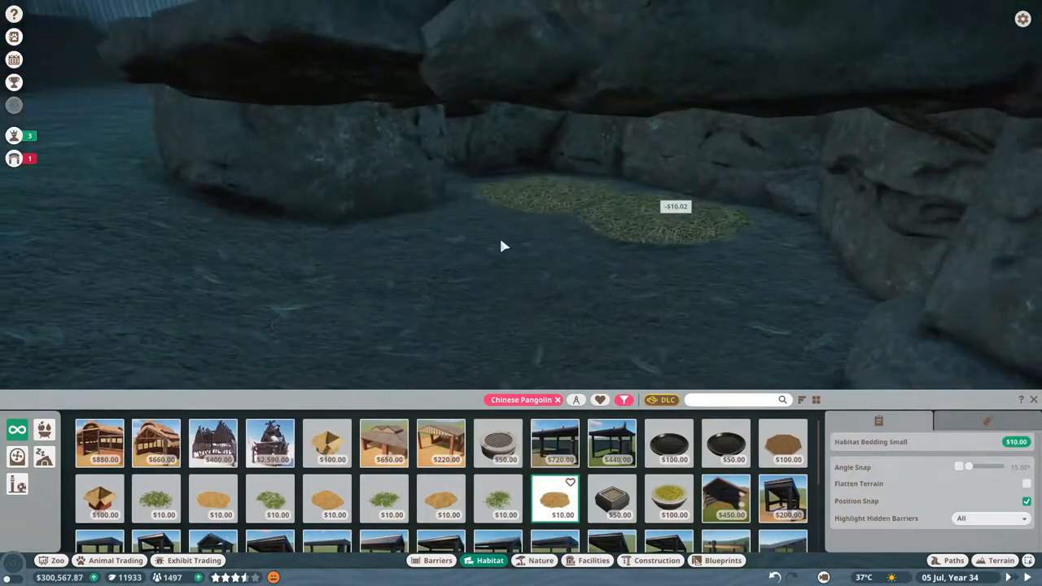
pyautogui.click(1002, 560)
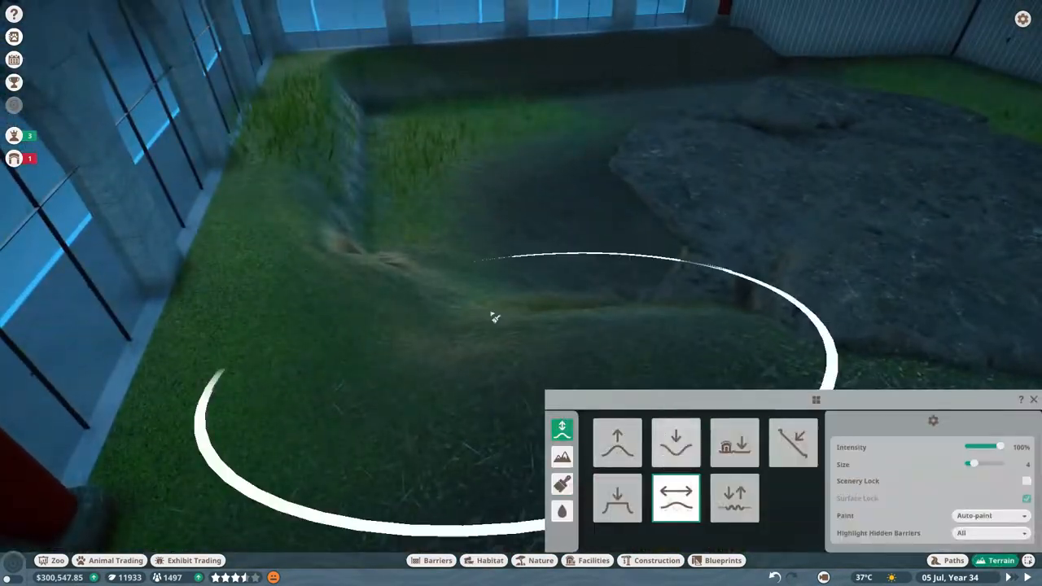
pyautogui.click(562, 486)
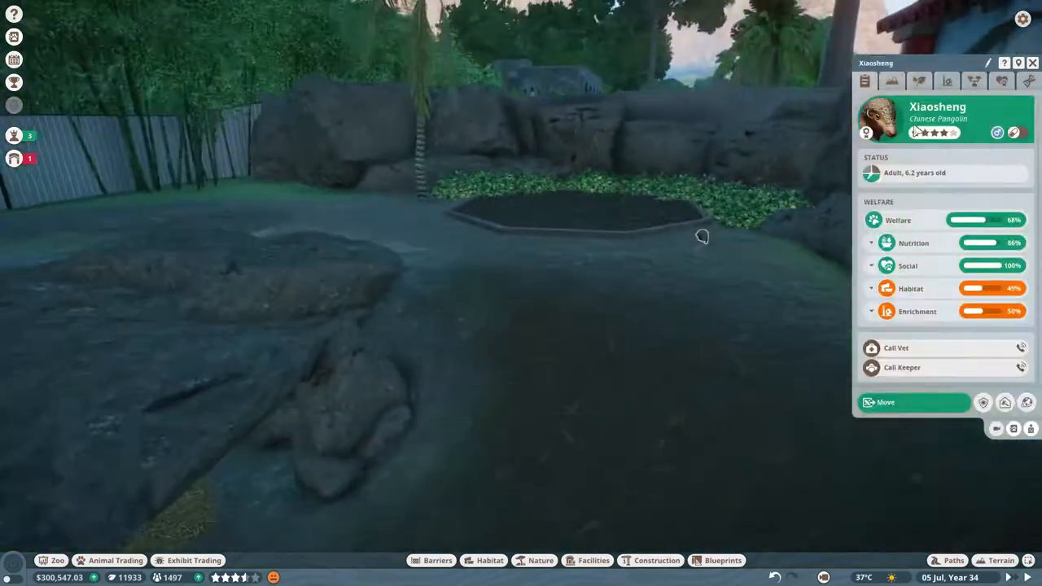
pyautogui.click(49, 153)
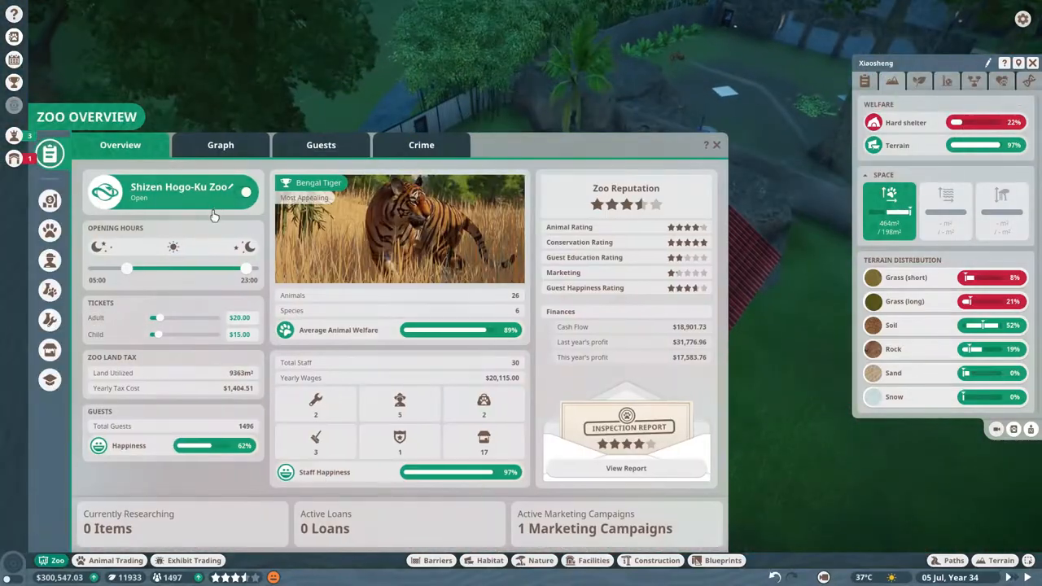
pyautogui.click(716, 145)
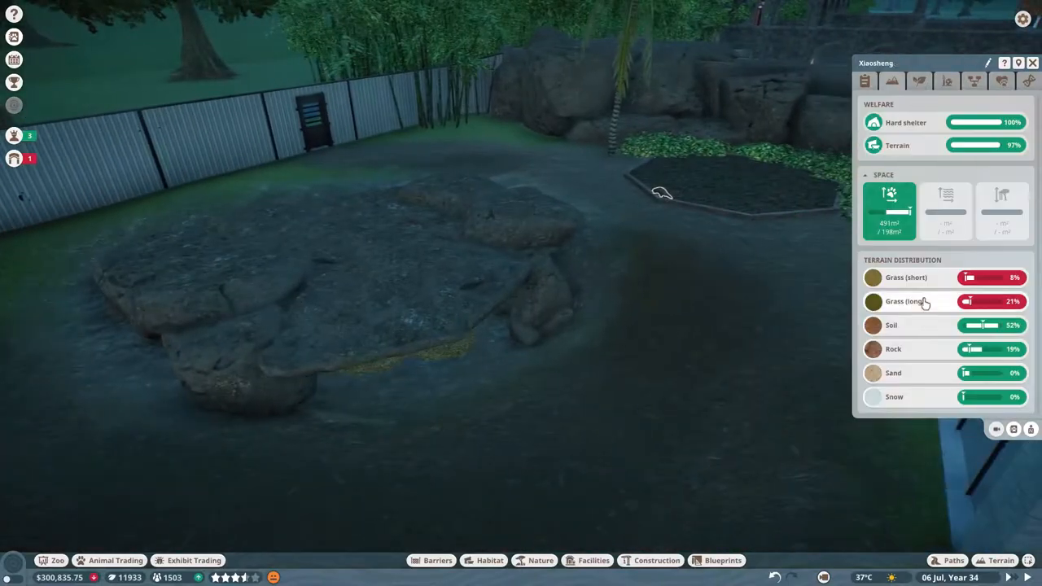
# Set out cardboard boxes, a ball and food bowls, then a mossy rock and small bushes by the glass wall.
pyautogui.click(1003, 560)
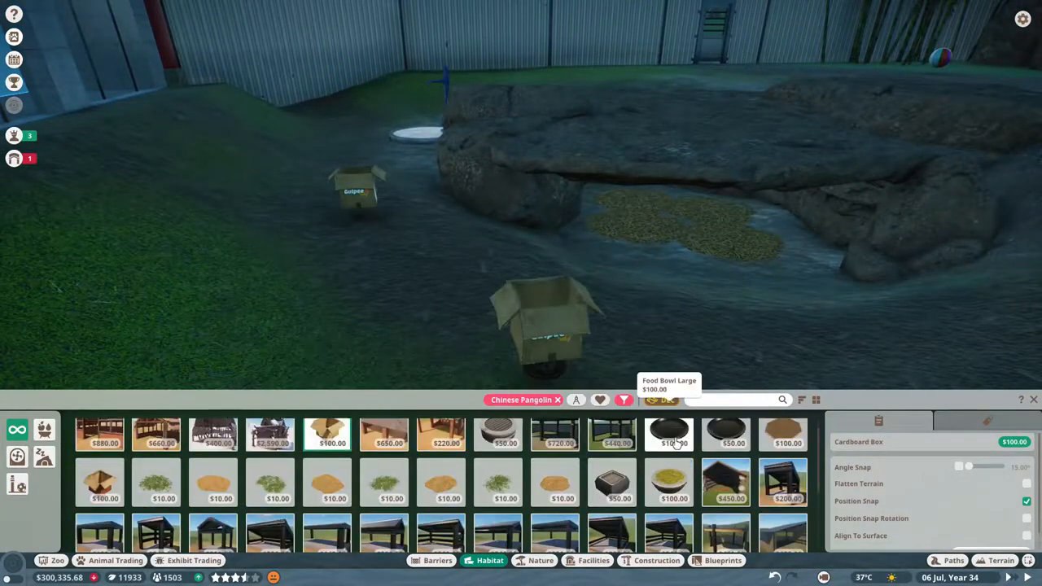
pyautogui.click(726, 433)
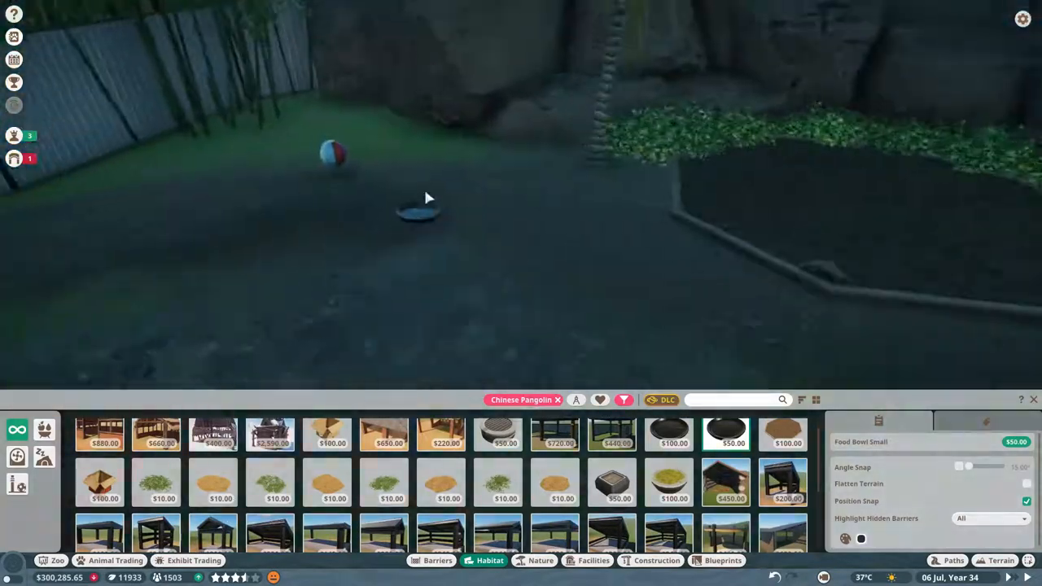
pyautogui.click(541, 560)
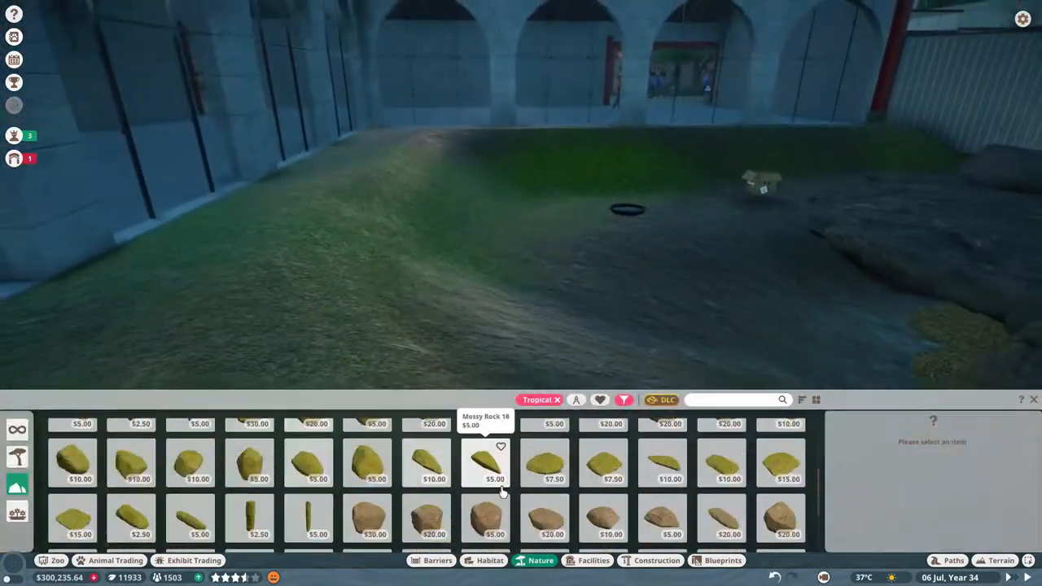
pyautogui.click(485, 472)
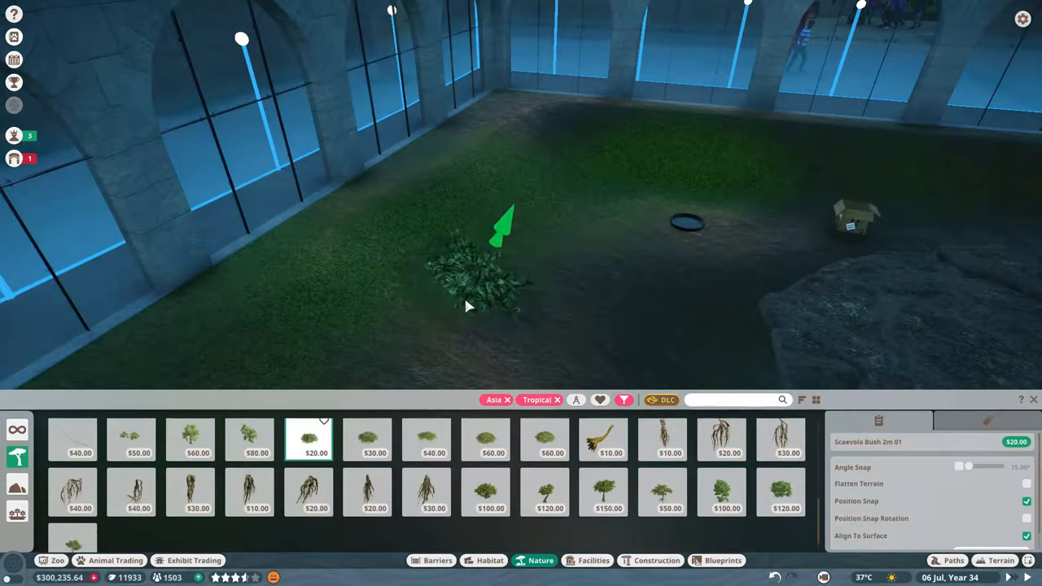
pyautogui.click(1000, 560)
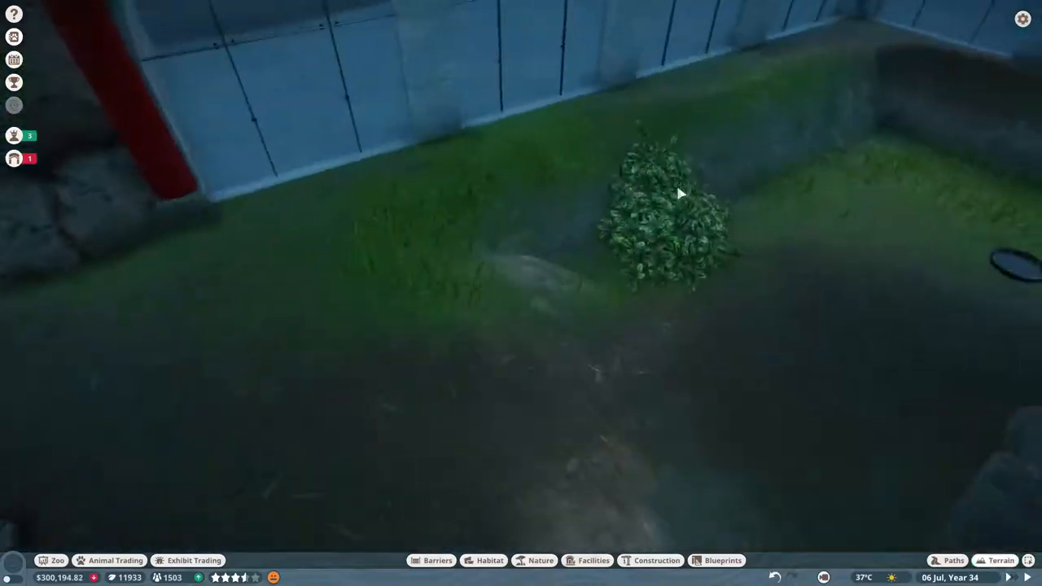
pyautogui.click(656, 560)
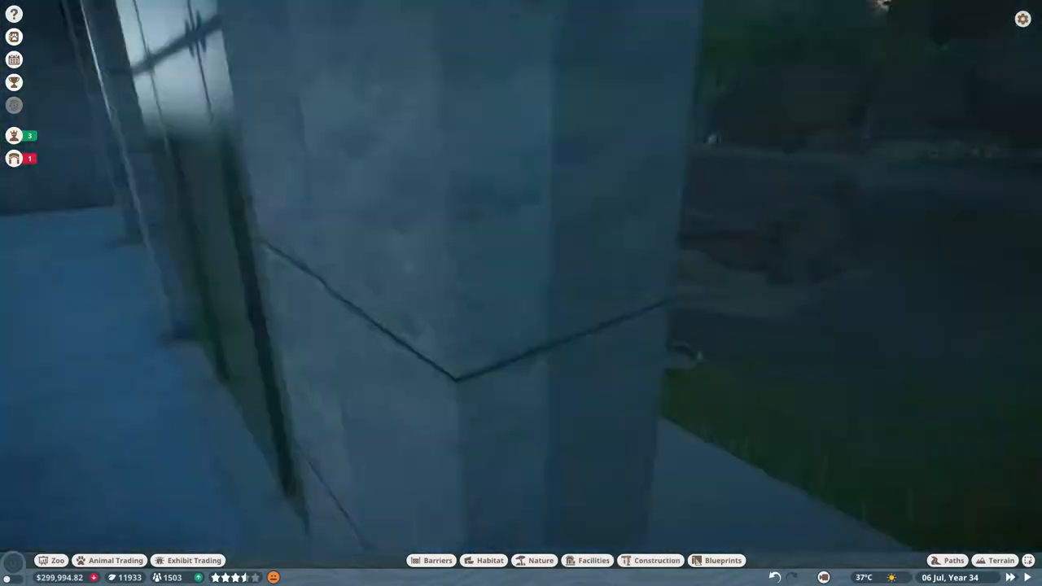
# Plant Asian tropical palms, bamboo strips and a fern along the fence behind the building.
pyautogui.click(1000, 560)
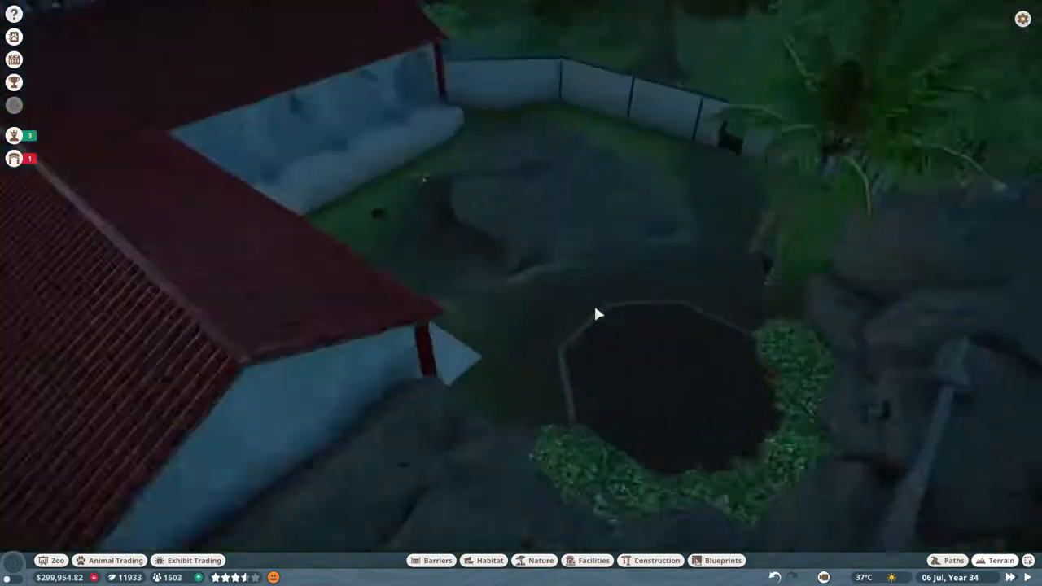
pyautogui.click(541, 560)
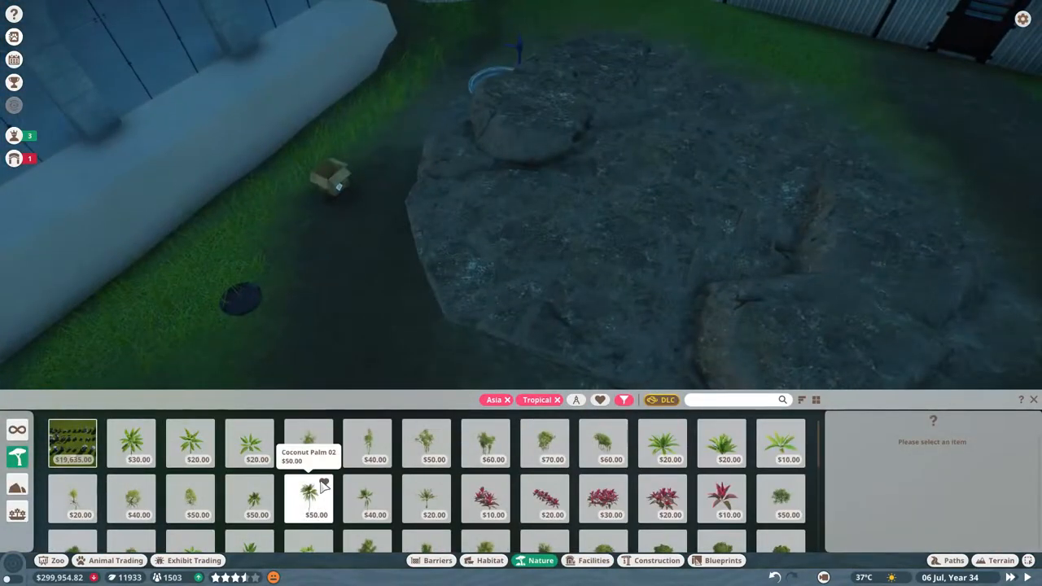
pyautogui.click(602, 442)
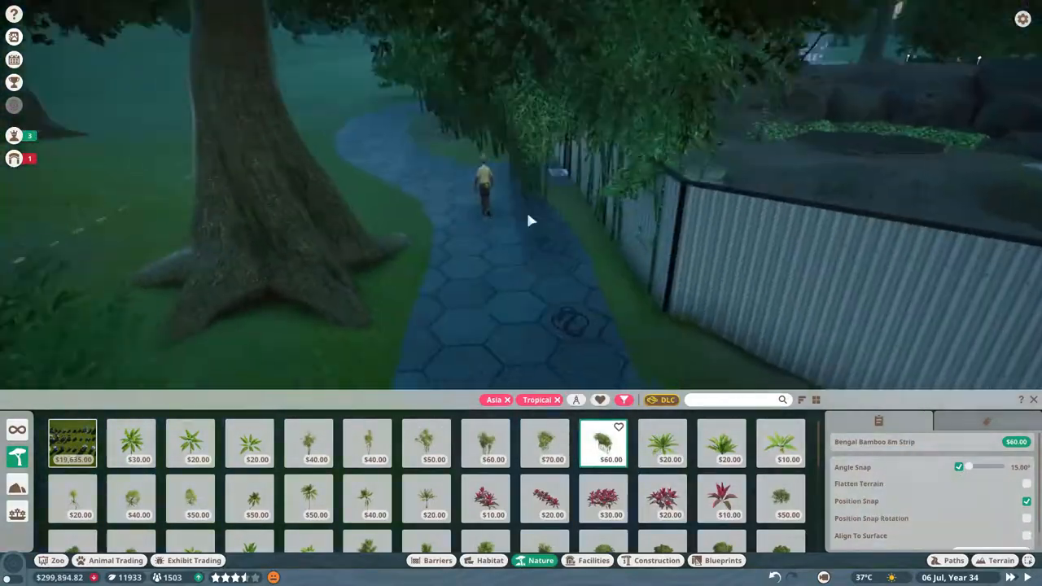
pyautogui.click(550, 443)
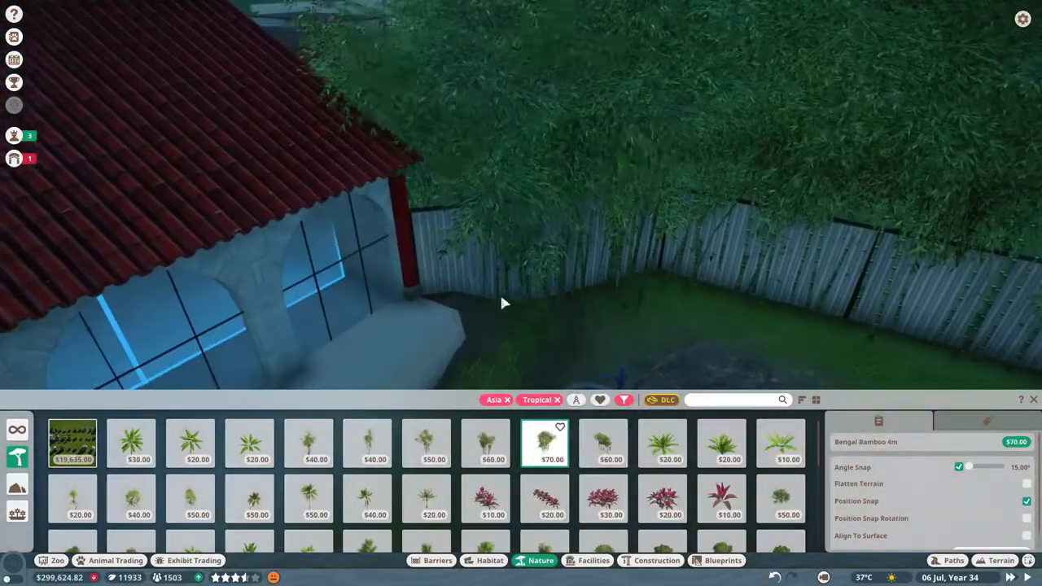
pyautogui.click(663, 443)
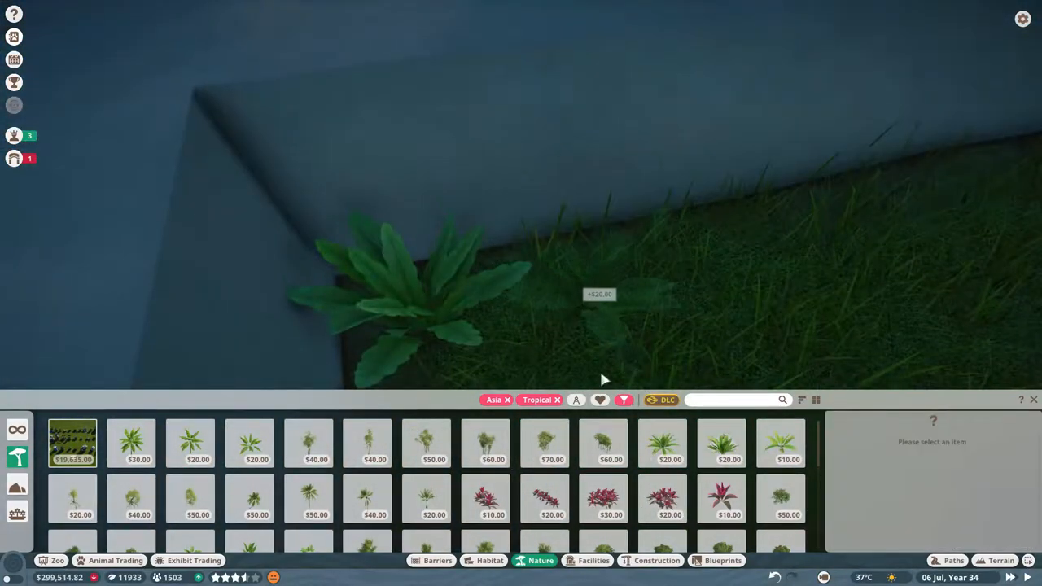
pyautogui.click(720, 443)
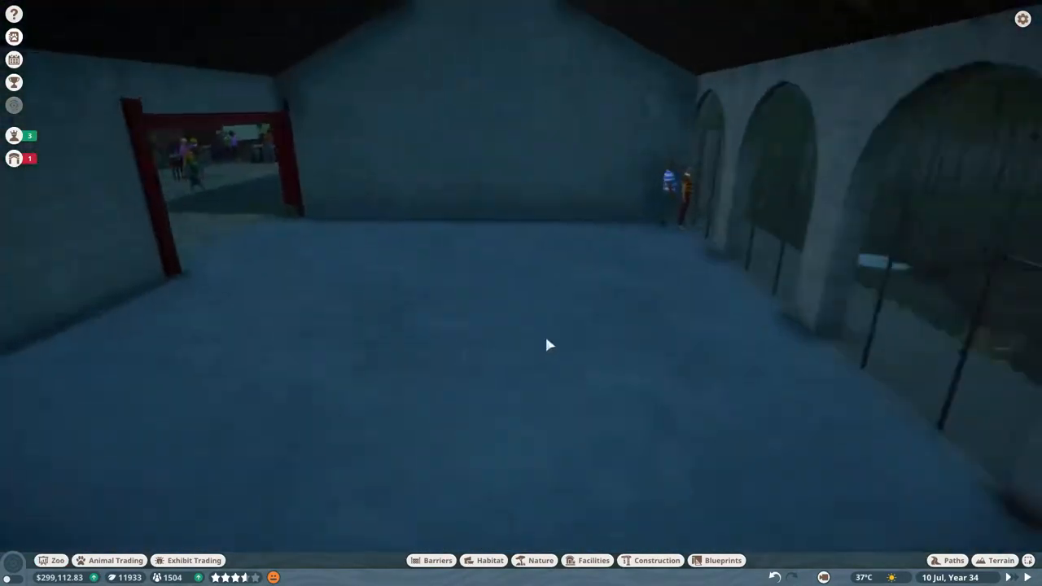
# Place East Asia Bench 02 benches against the hall's interior back wall.
pyautogui.click(593, 561)
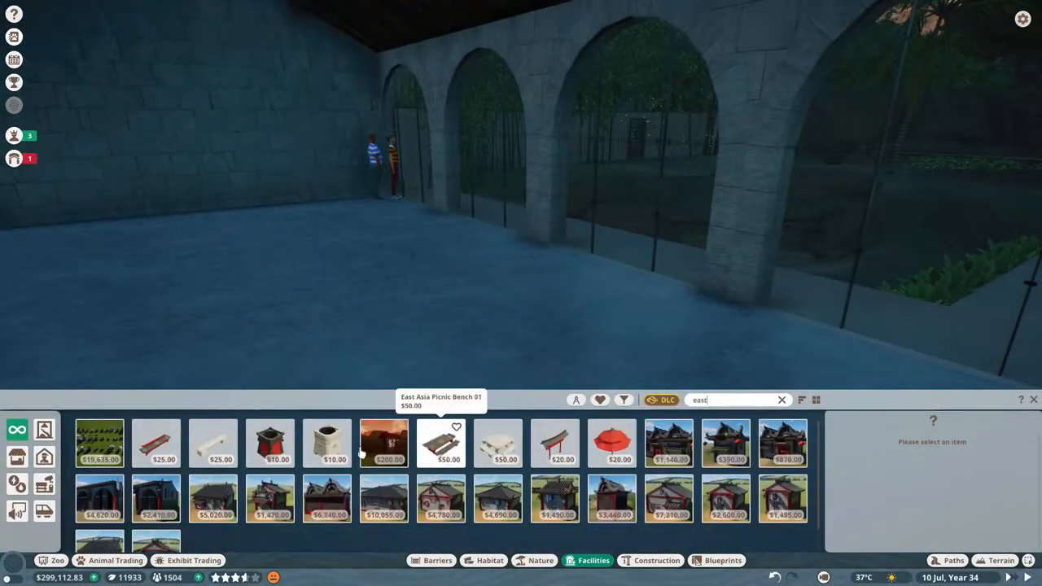
pyautogui.click(327, 443)
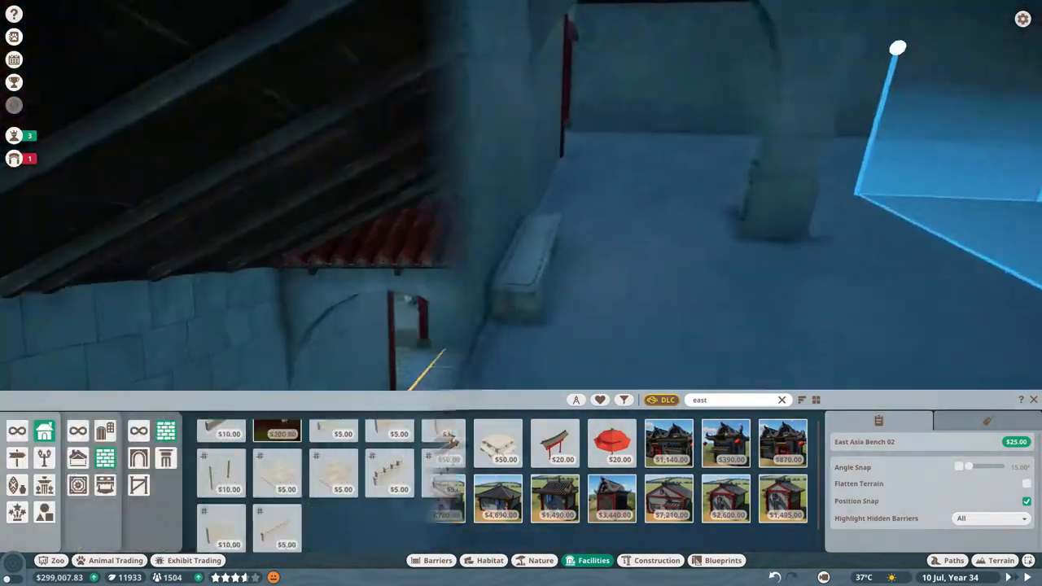
pyautogui.click(656, 560)
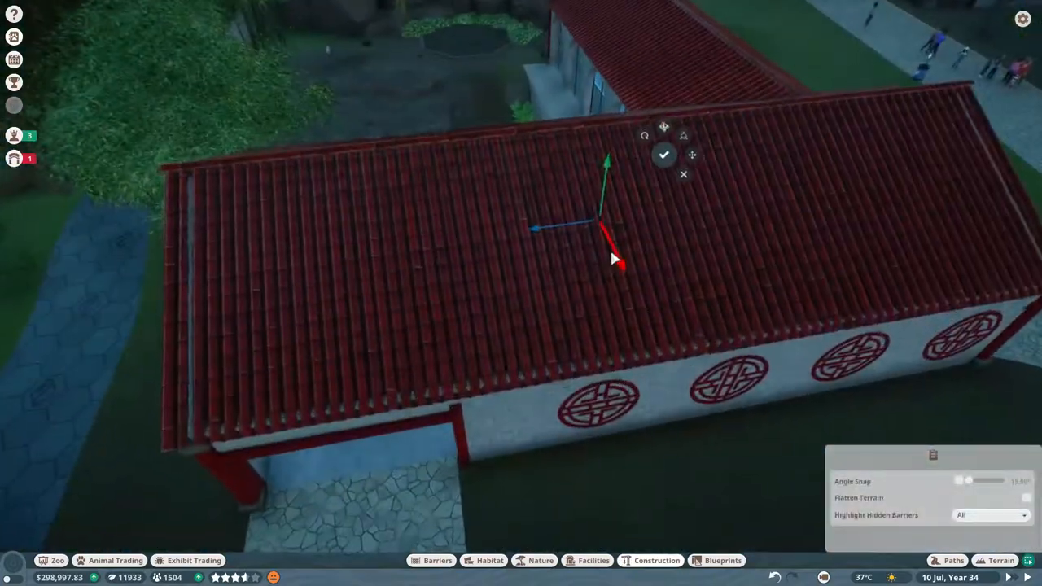
pyautogui.moveTo(615, 259); pyautogui.dragTo(606, 180)
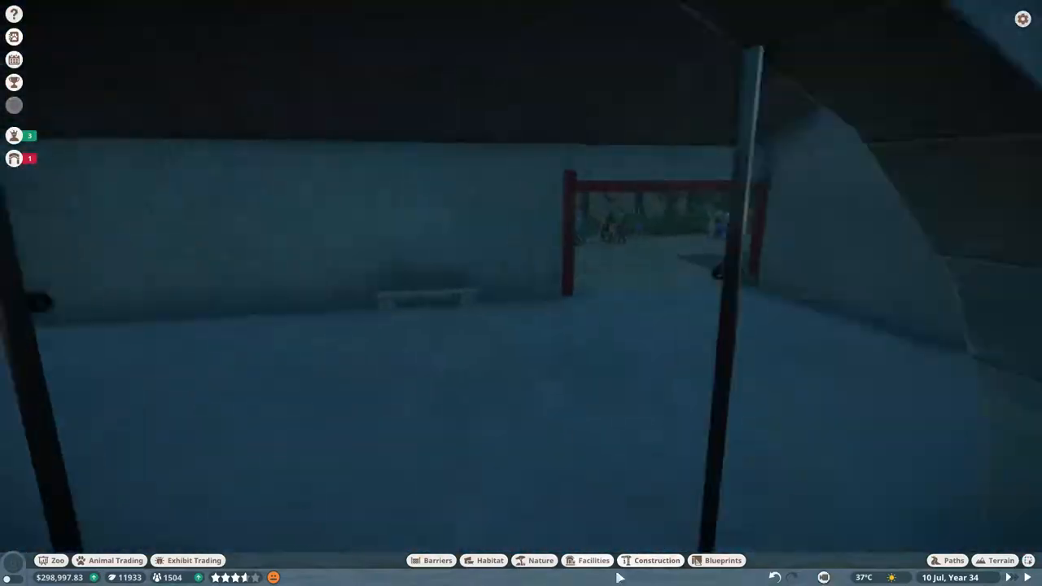
pyautogui.click(656, 560)
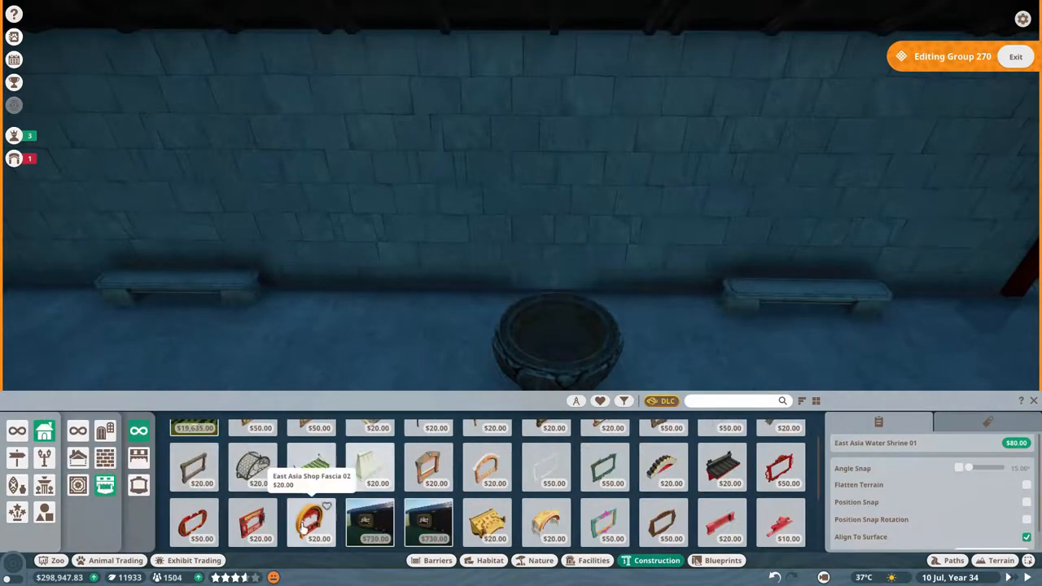
# Mount an East Asian frame on the interior wall holding habitat and conservation education boards.
pyautogui.click(193, 522)
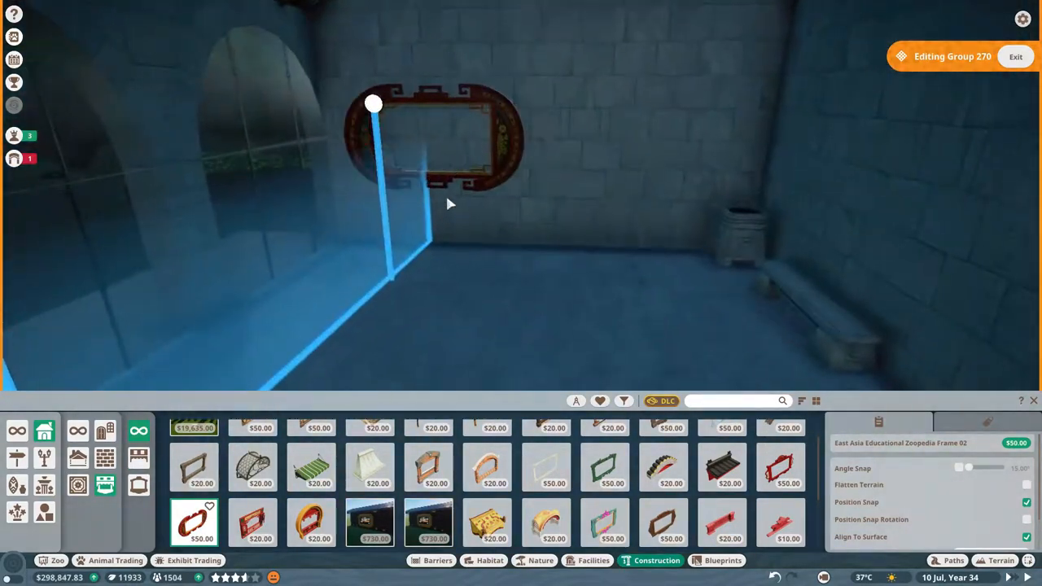
pyautogui.click(595, 560)
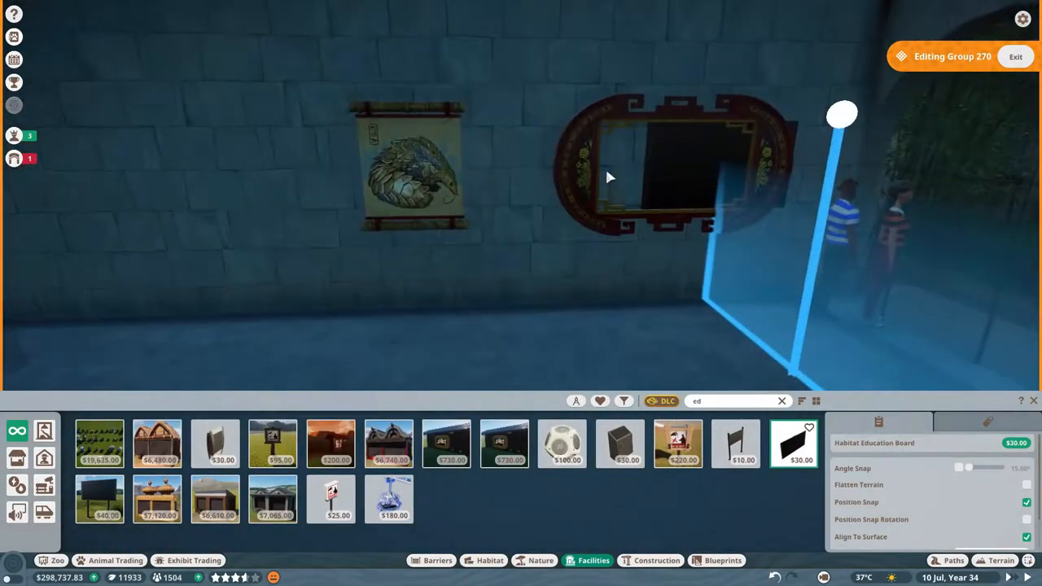
pyautogui.click(564, 443)
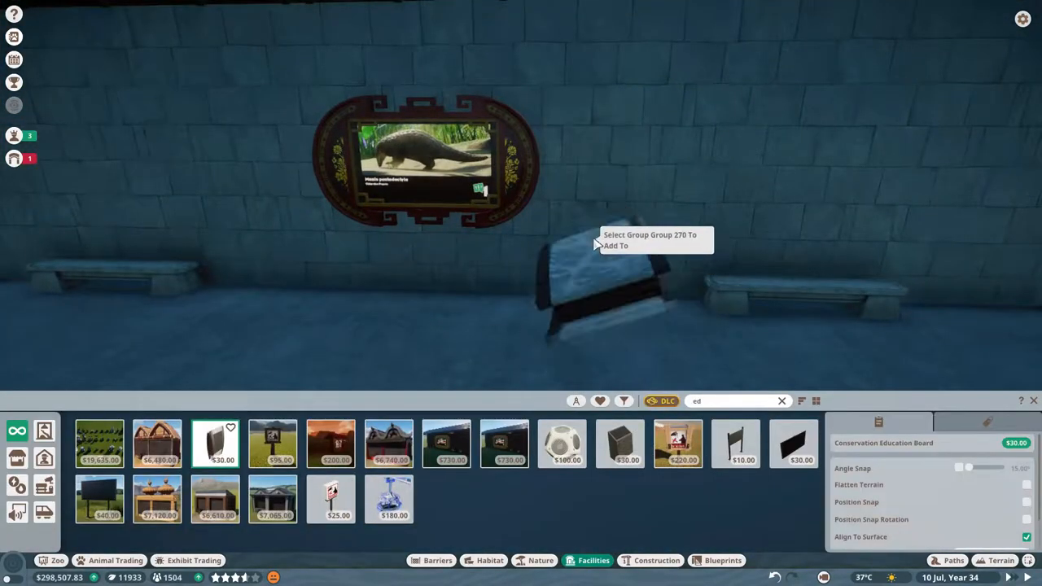
pyautogui.click(615, 244)
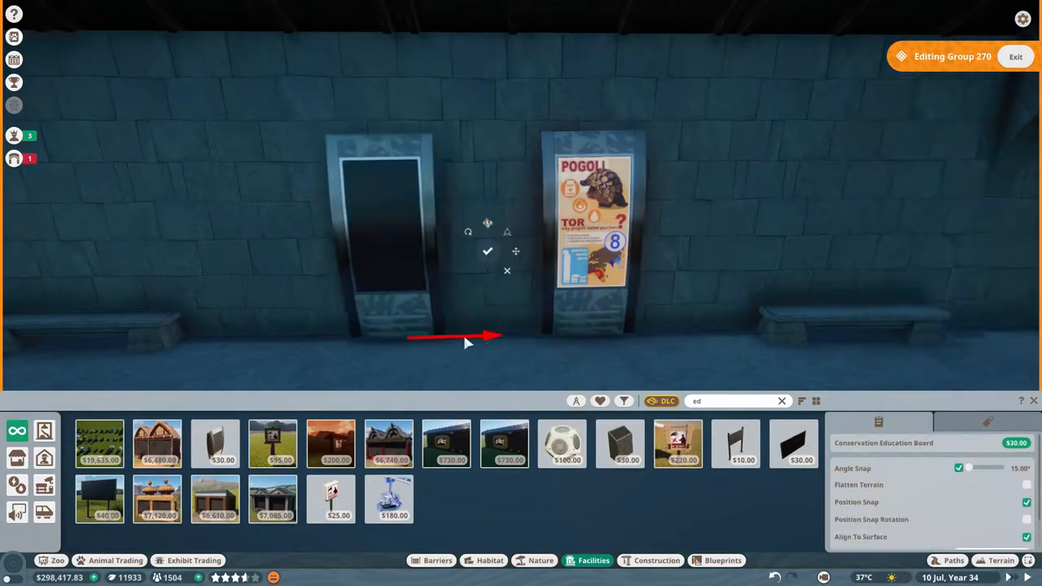
pyautogui.click(656, 560)
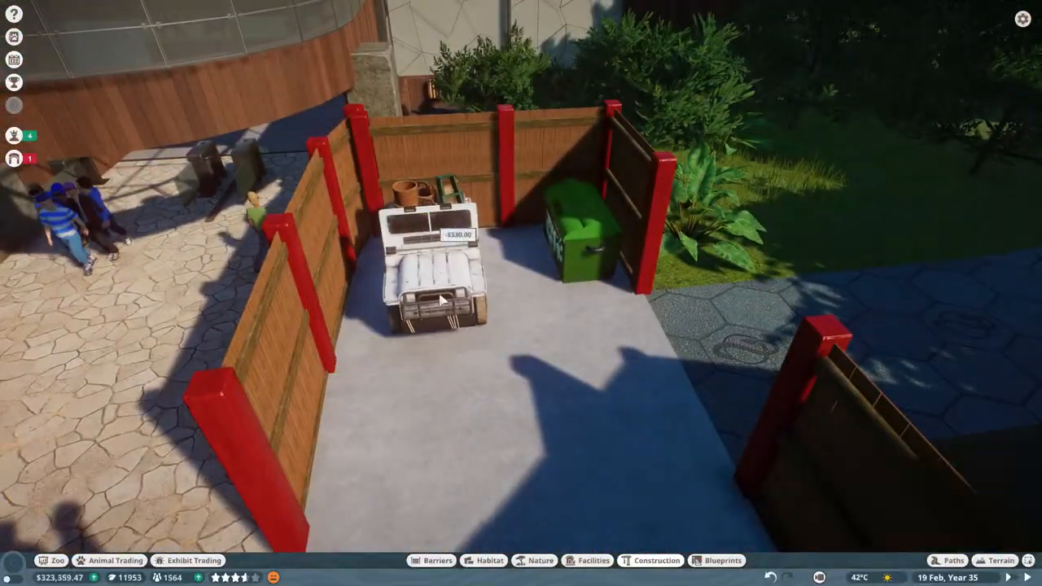
# Lay a path connecting into the staff yard.
pyautogui.click(954, 560)
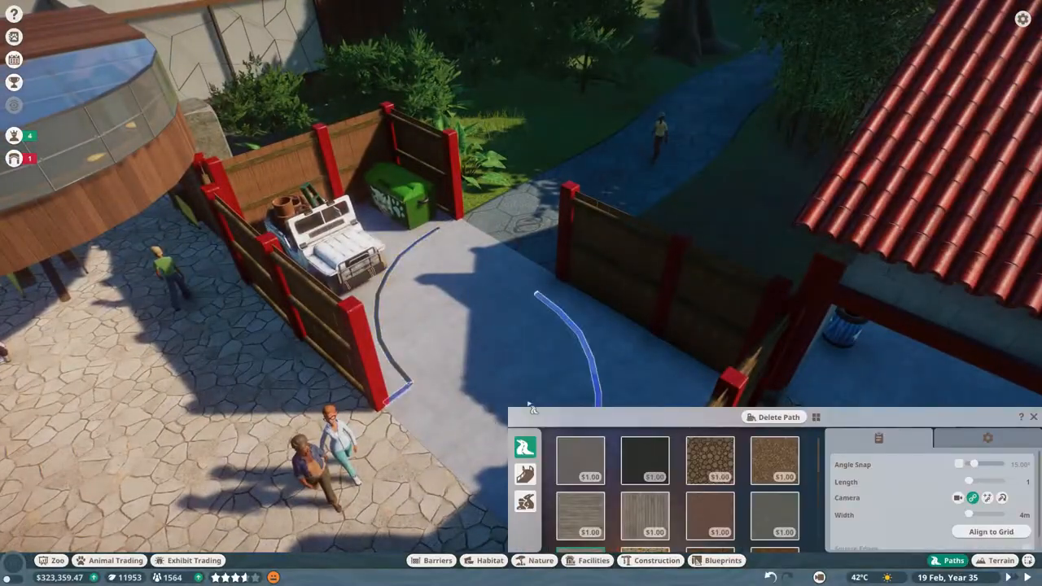
pyautogui.click(657, 561)
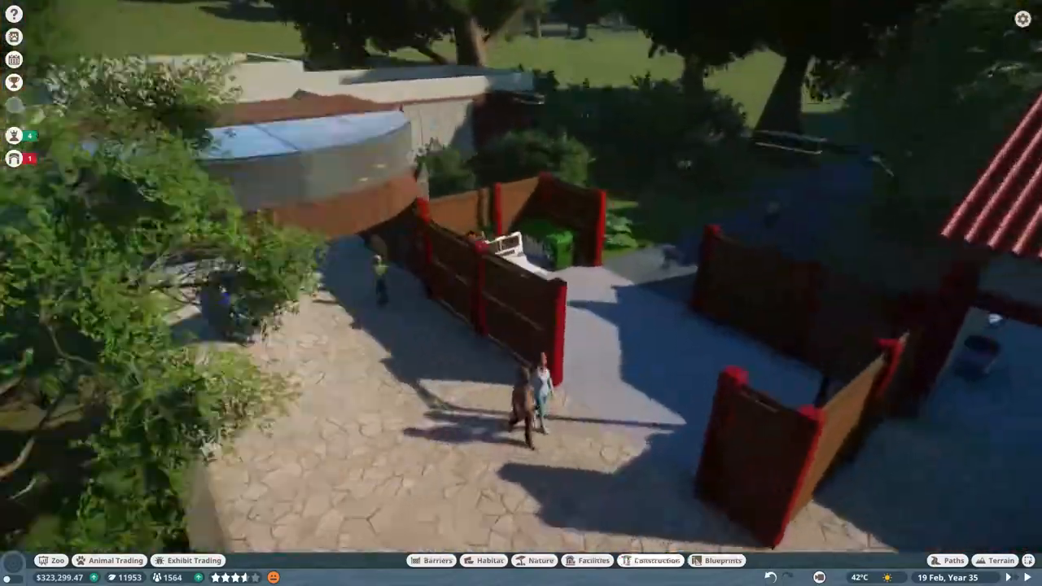
# Plant coconut palms and, with the Temperate filter added, cordylines along the outer wall.
pyautogui.click(541, 560)
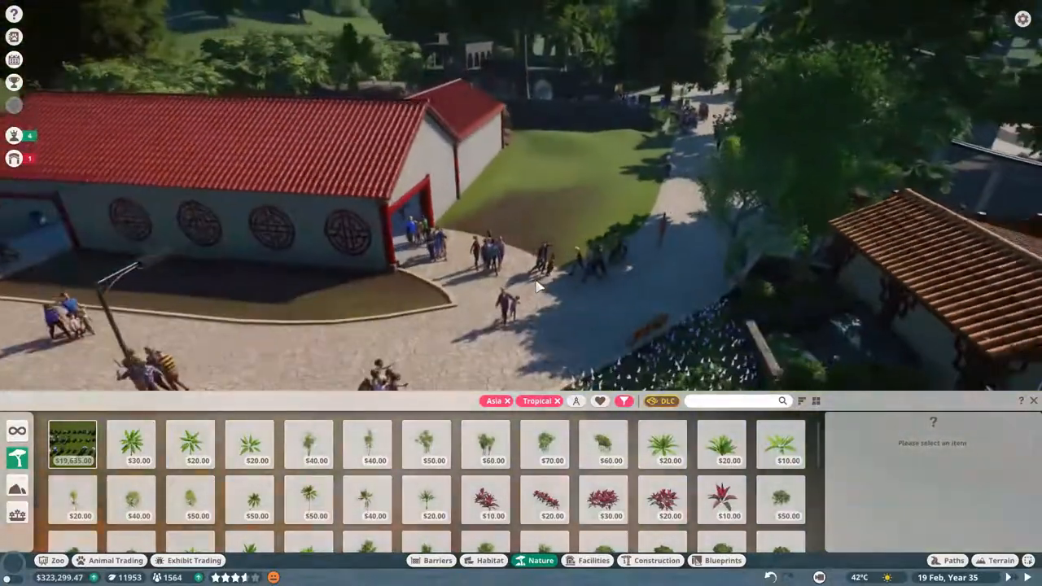
pyautogui.click(189, 443)
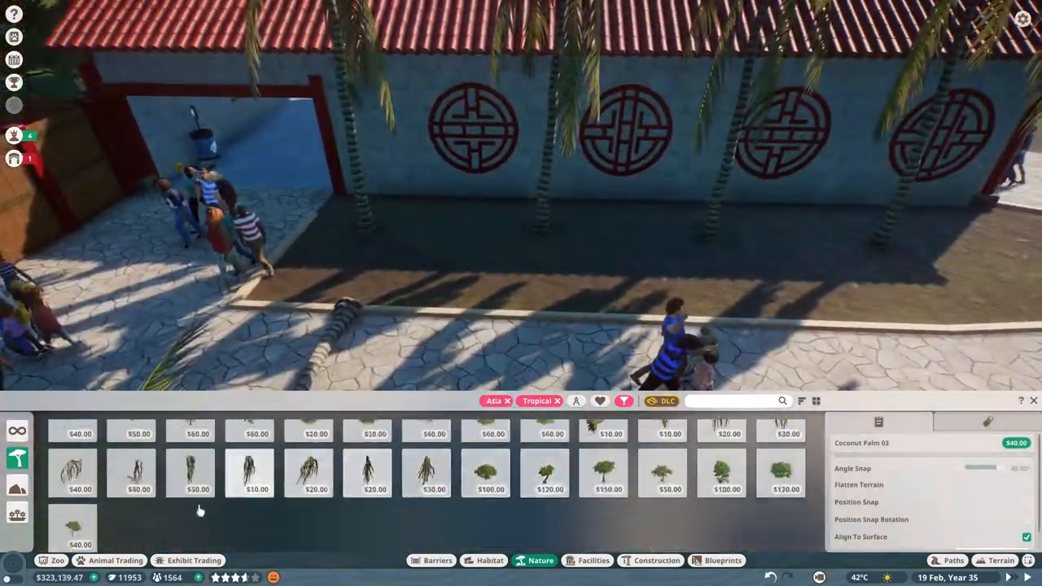
pyautogui.click(656, 560)
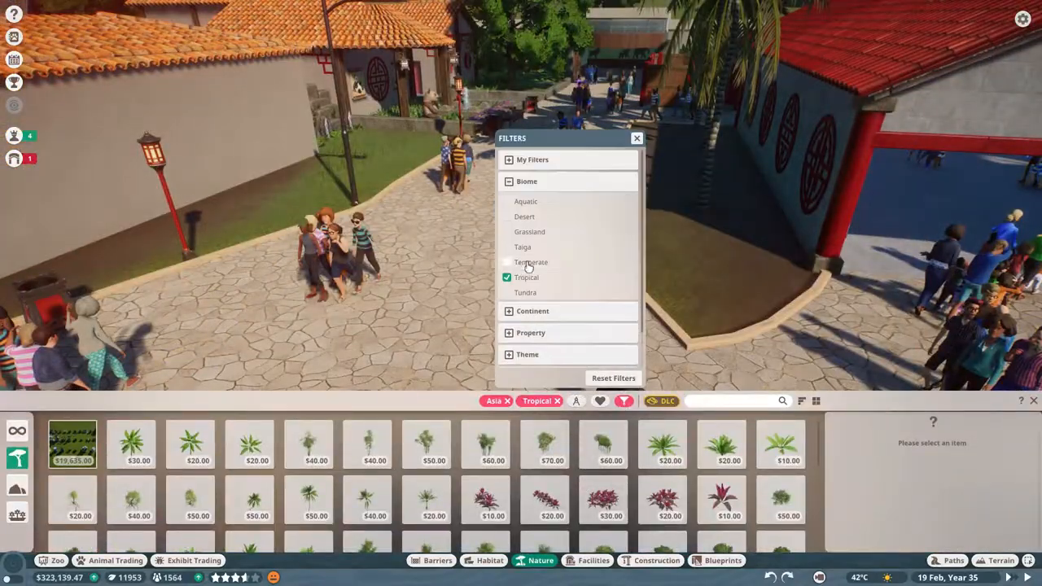
pyautogui.click(531, 262)
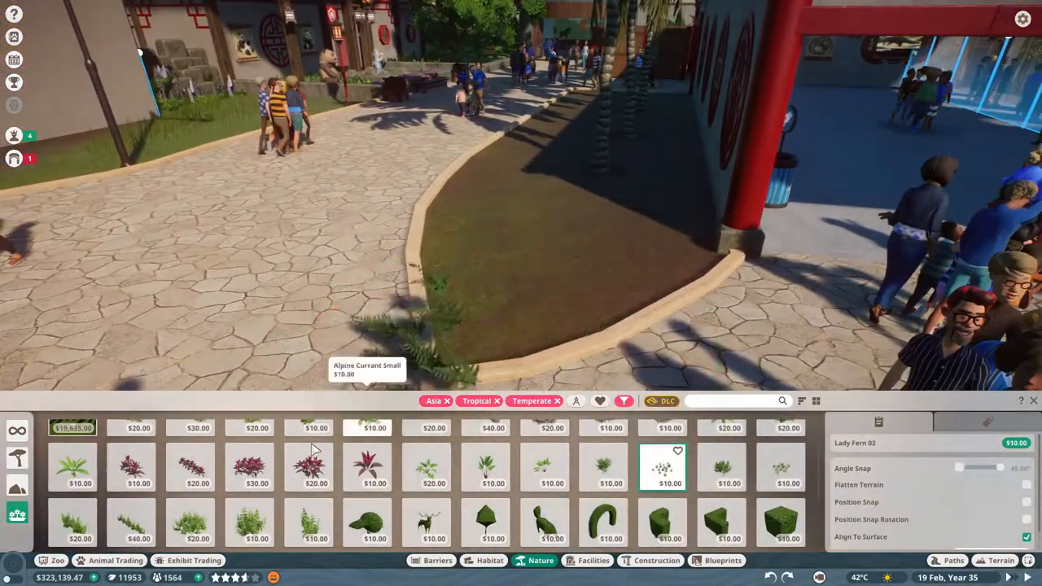
pyautogui.click(189, 465)
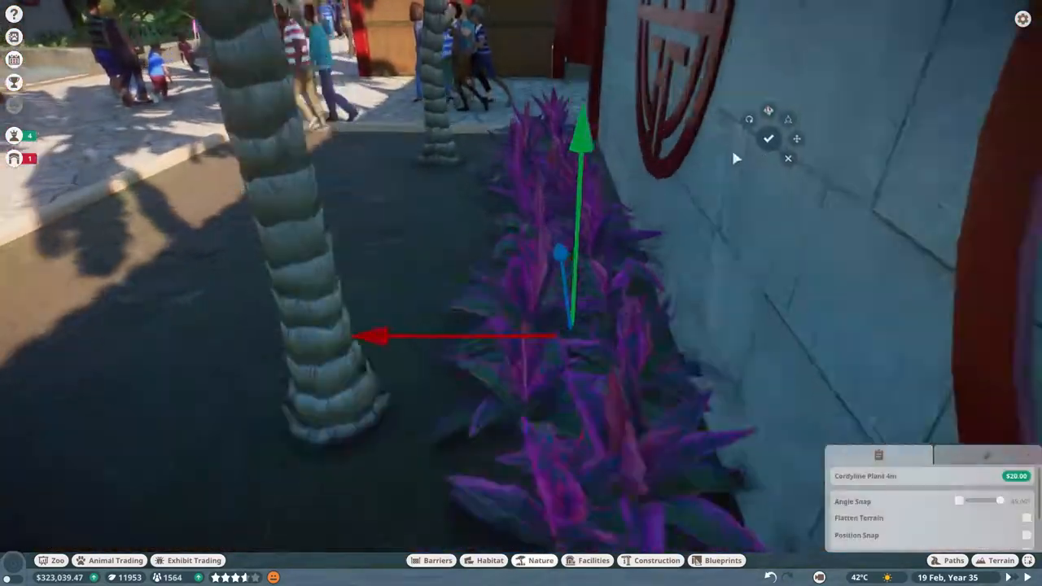
pyautogui.click(541, 560)
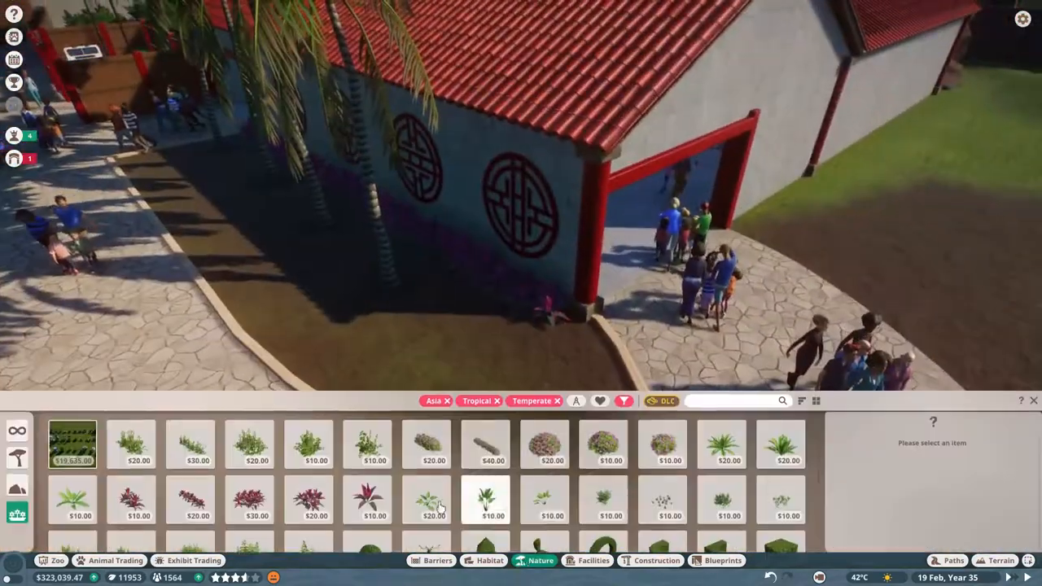